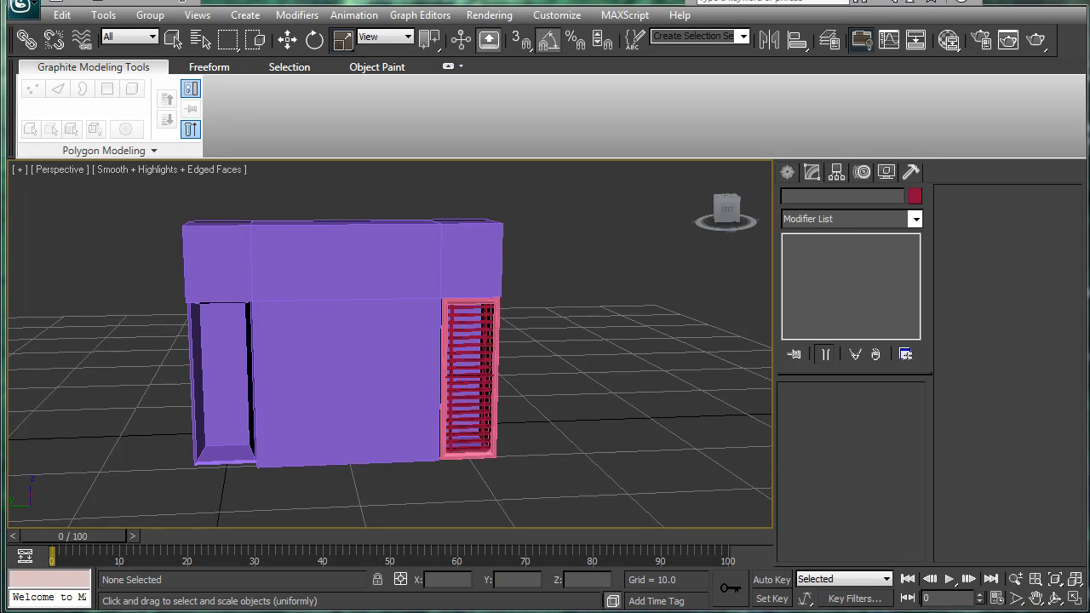
mouse_move(515, 379)
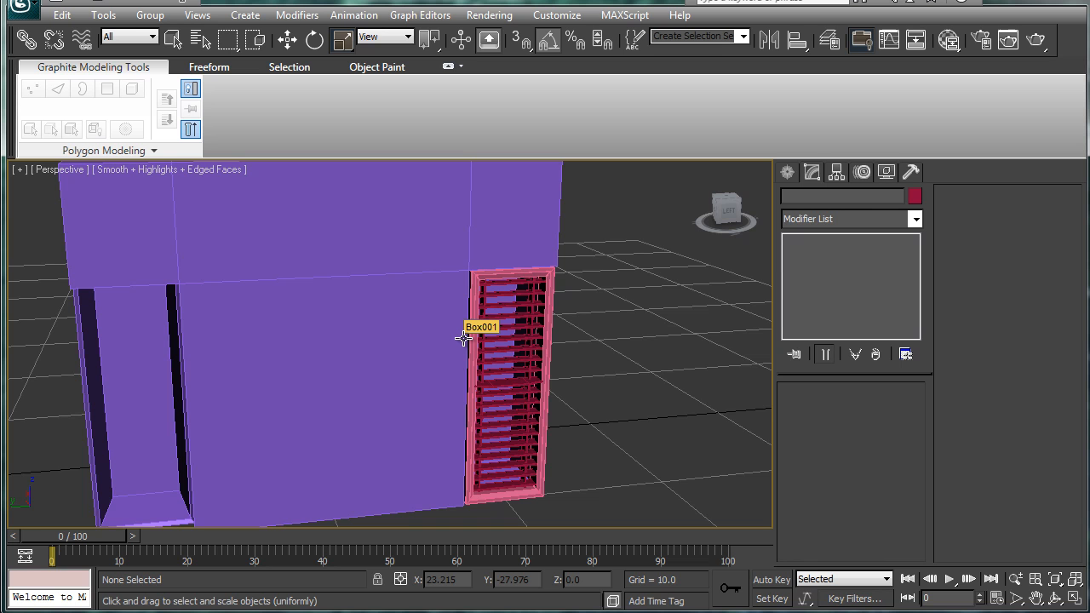
mouse_move(525, 446)
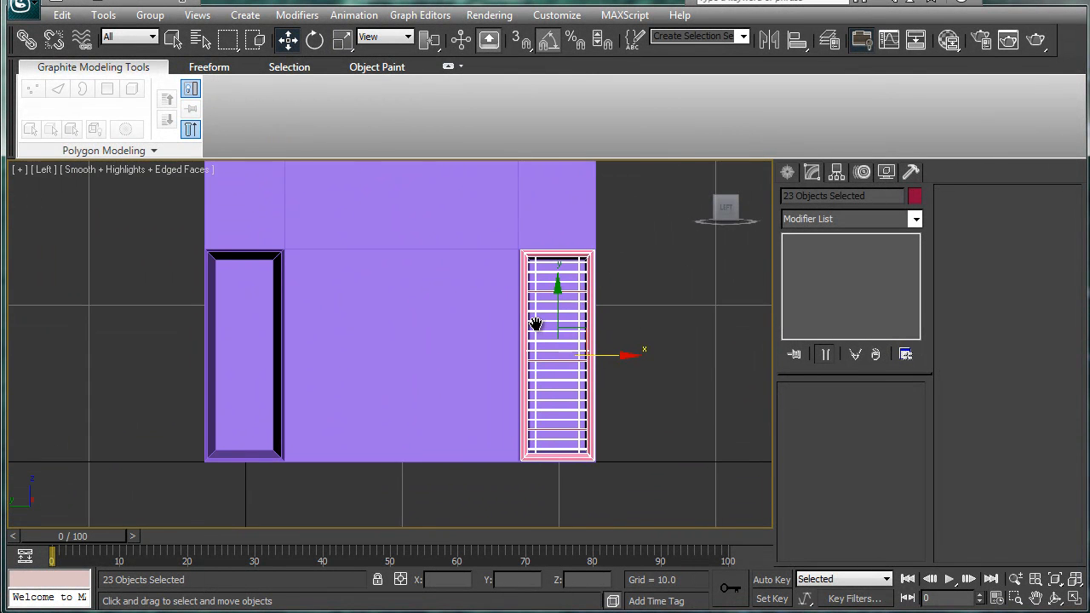
Step: Shift-drag a clone of the slatted vent into the left opening and nudge it into place
left_click_drag(559, 352, 218, 361)
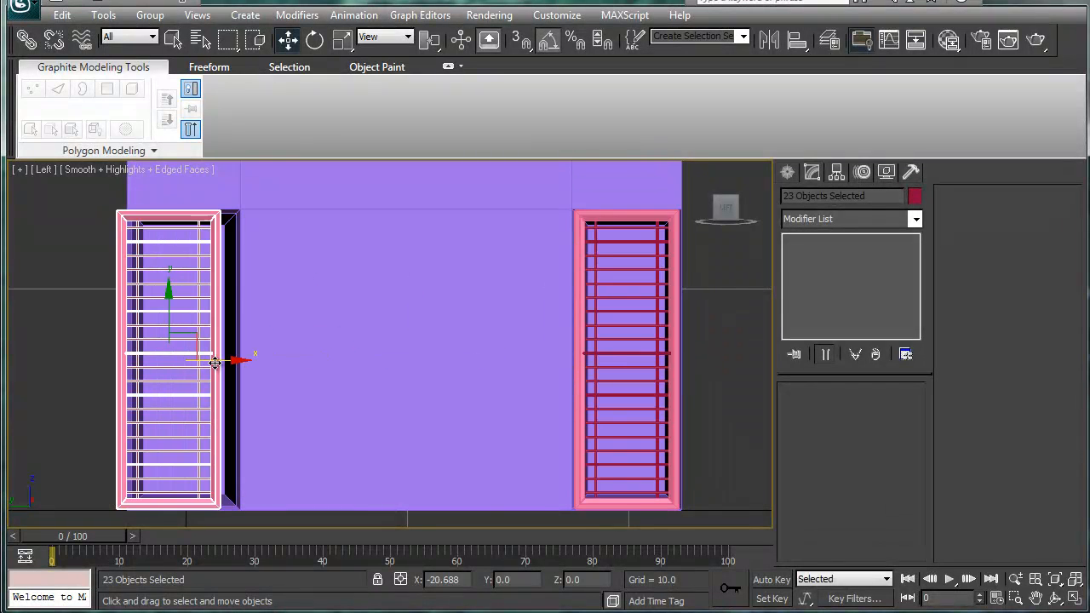
left_click_drag(238, 360, 256, 360)
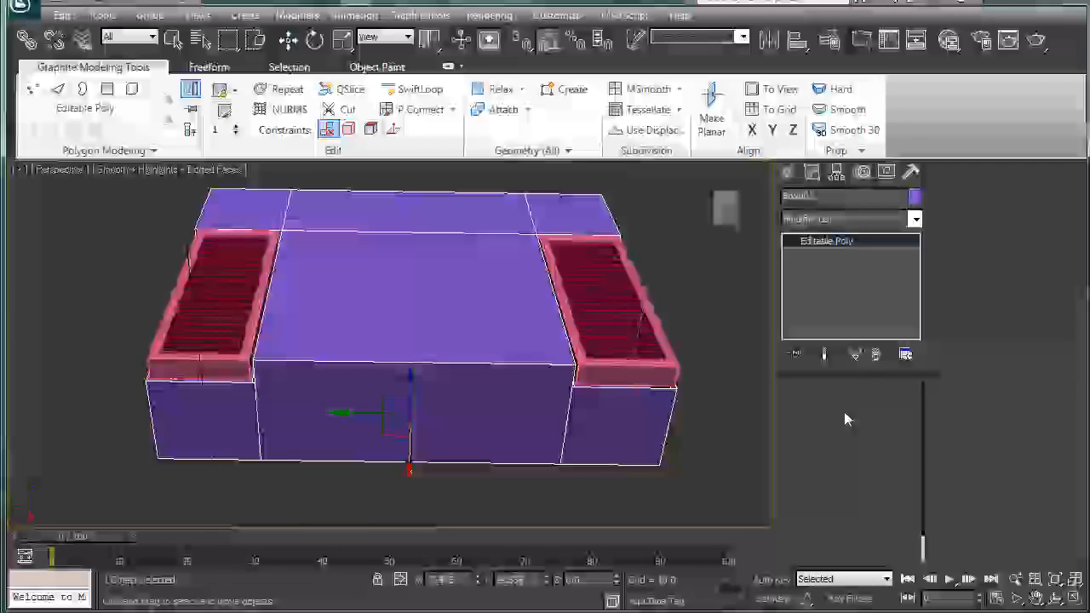
Step: Enter Polygon sub-object level on the Editable Poly housing
left_click(871, 411)
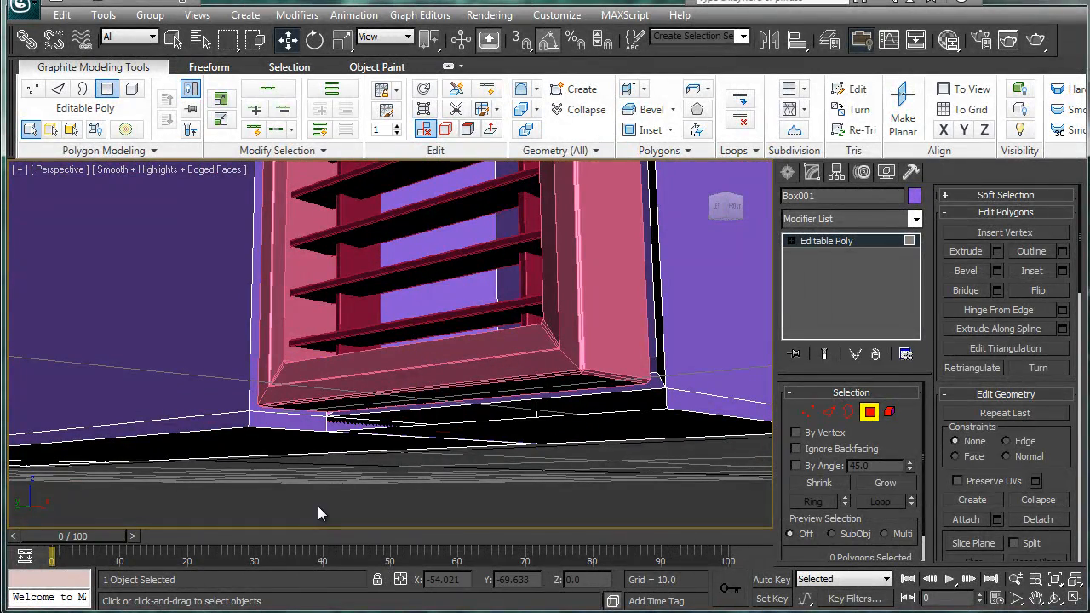
Step: Select the face beneath the vent and extrude it a small height downward
left_click(303, 422)
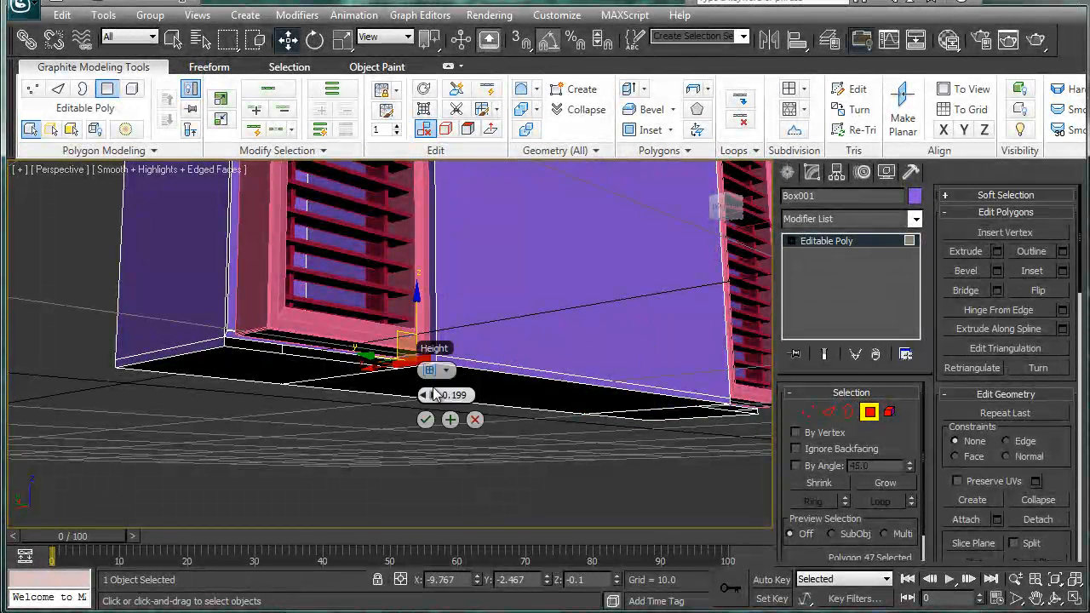
left_click_drag(446, 395, 446, 358)
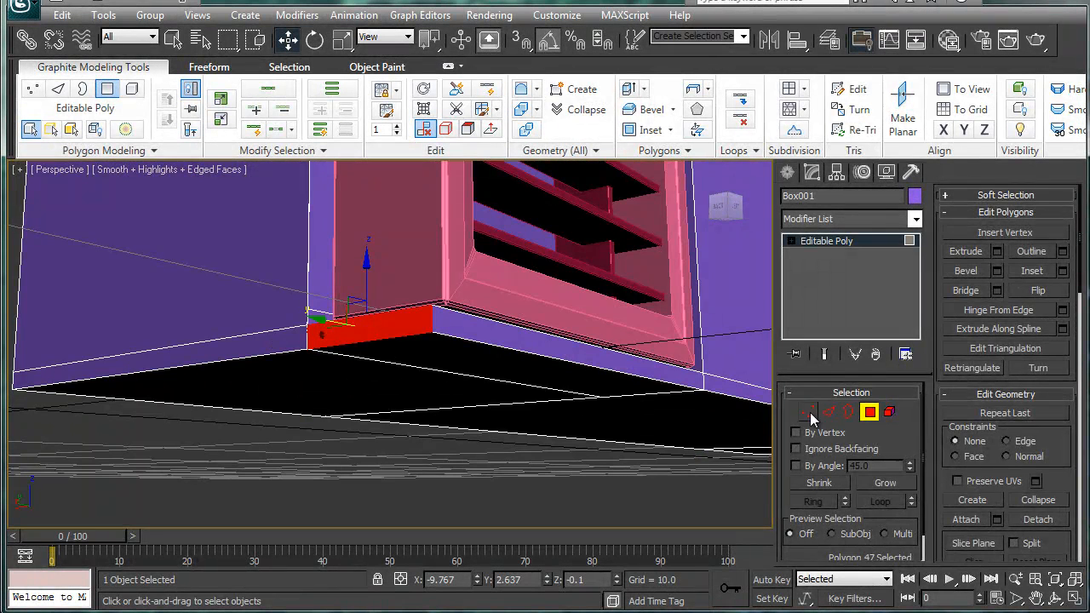
Step: Weld the stray vertices at the extruded strip with a 0.1 threshold, dropping the count from 61 to 59
left_click(807, 410)
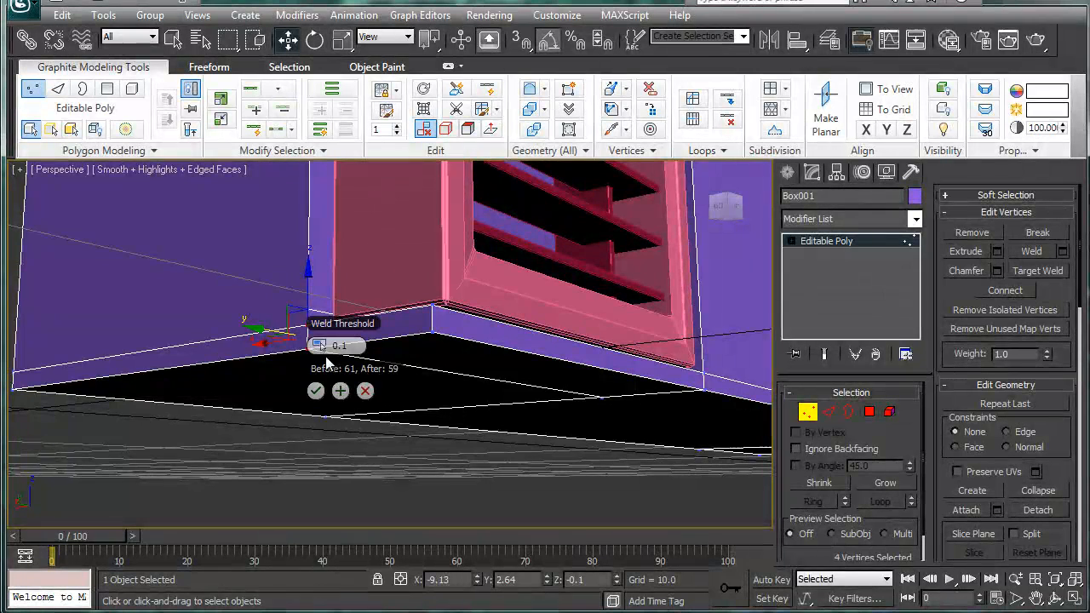
left_click(317, 390)
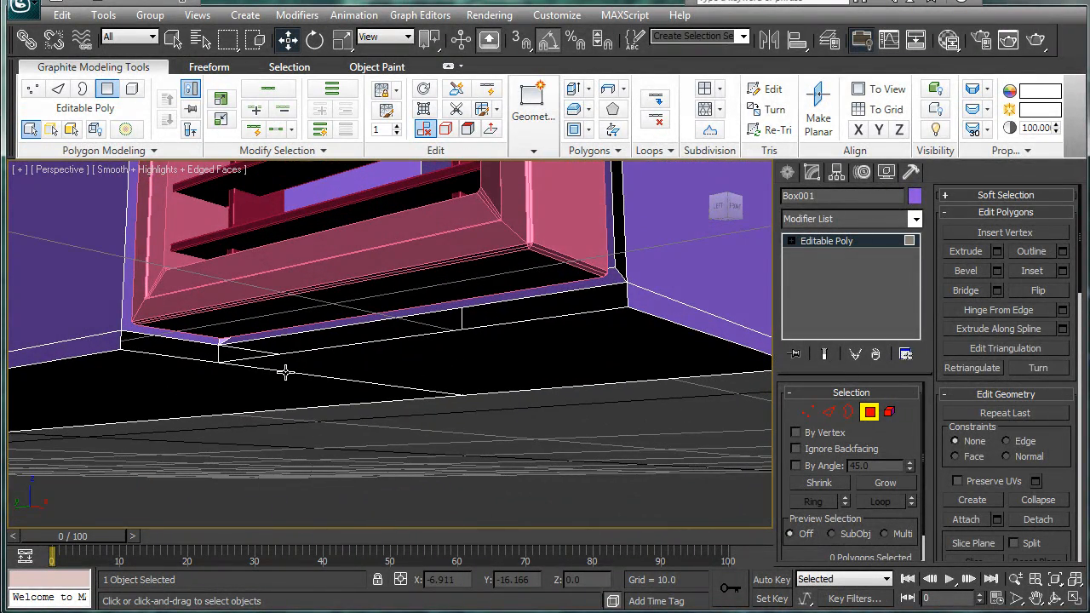
Step: Remove the bottom strip face and move its open border edges at Edge/Border level
left_click(184, 347)
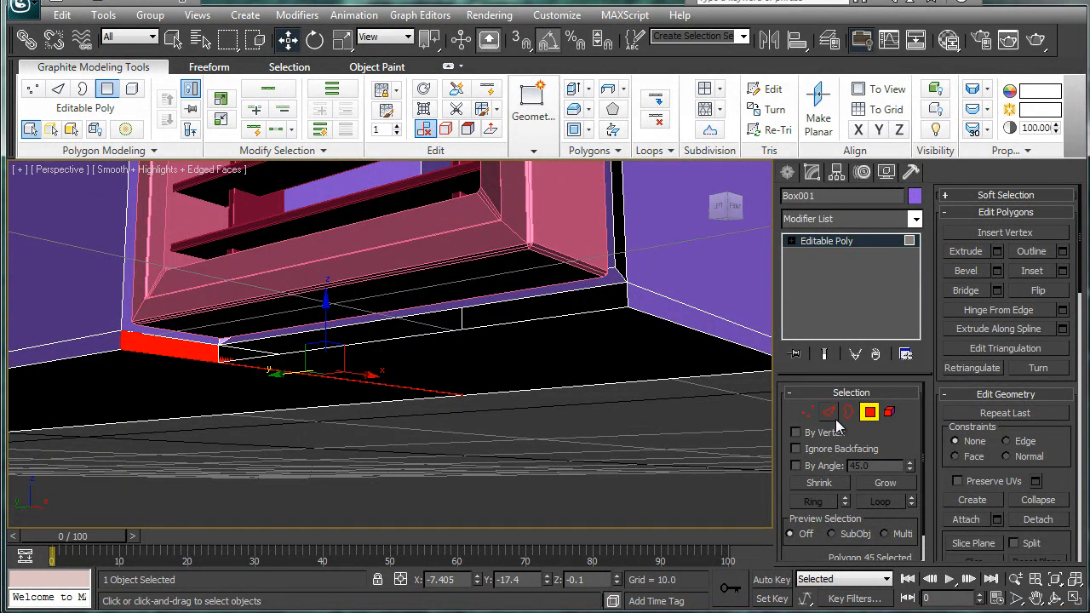
left_click(828, 411)
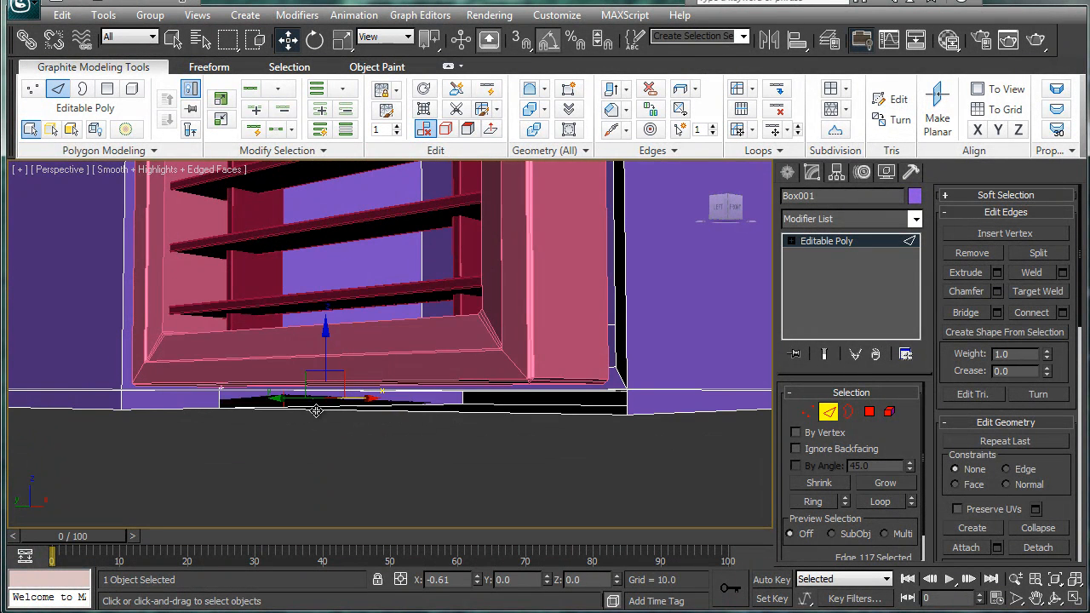
left_click_drag(315, 399, 247, 399)
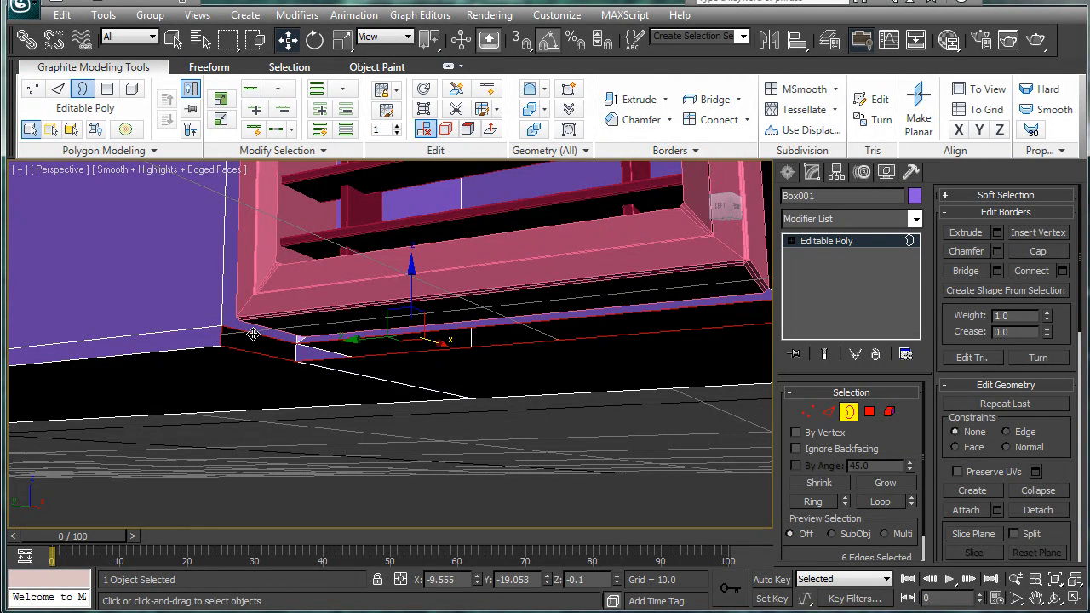
Step: Shift-drag the open border to extend it along the bottom strip
left_click_drag(252, 333, 365, 357)
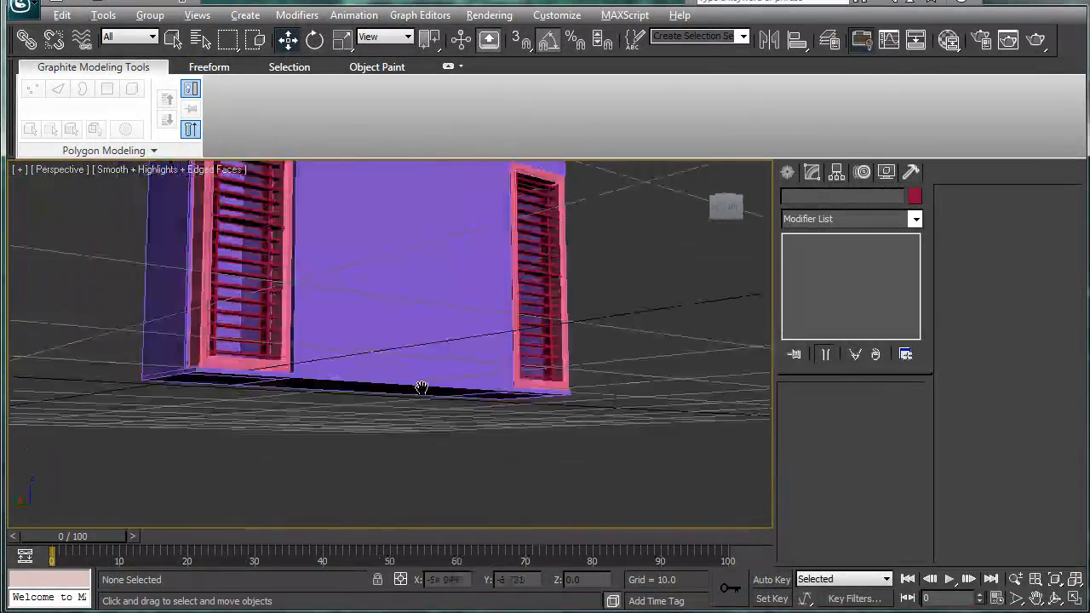
Step: Orbit the housing to bring its bottom edge into view
left_click_drag(422, 389, 413, 303)
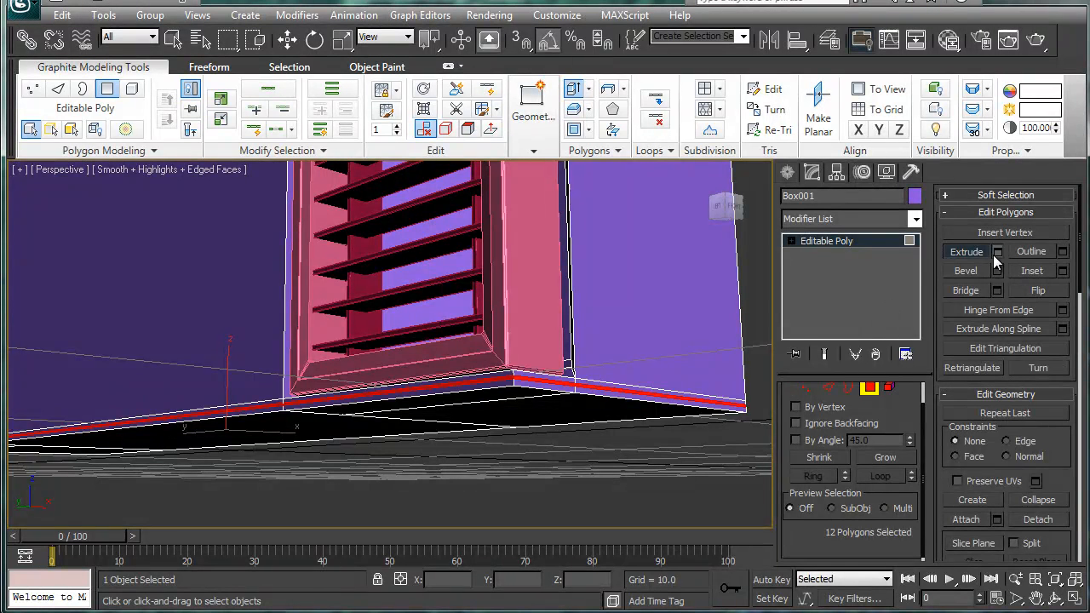
Step: Extrude the twelve bottom-band faces inward by about -0.01 via the Extrude caddy
left_click(996, 252)
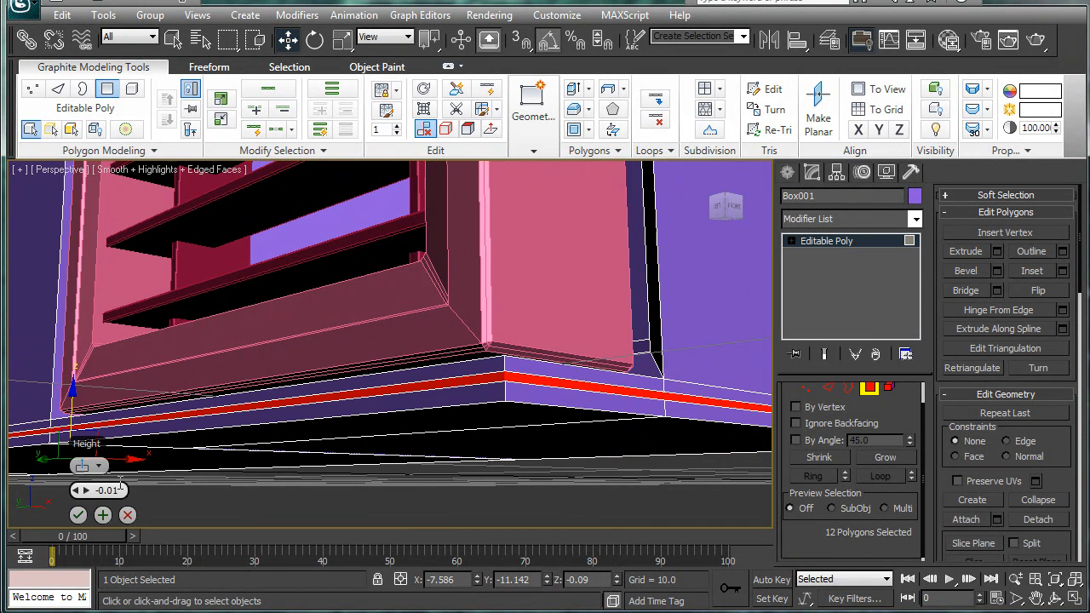
left_click_drag(96, 491, 82, 491)
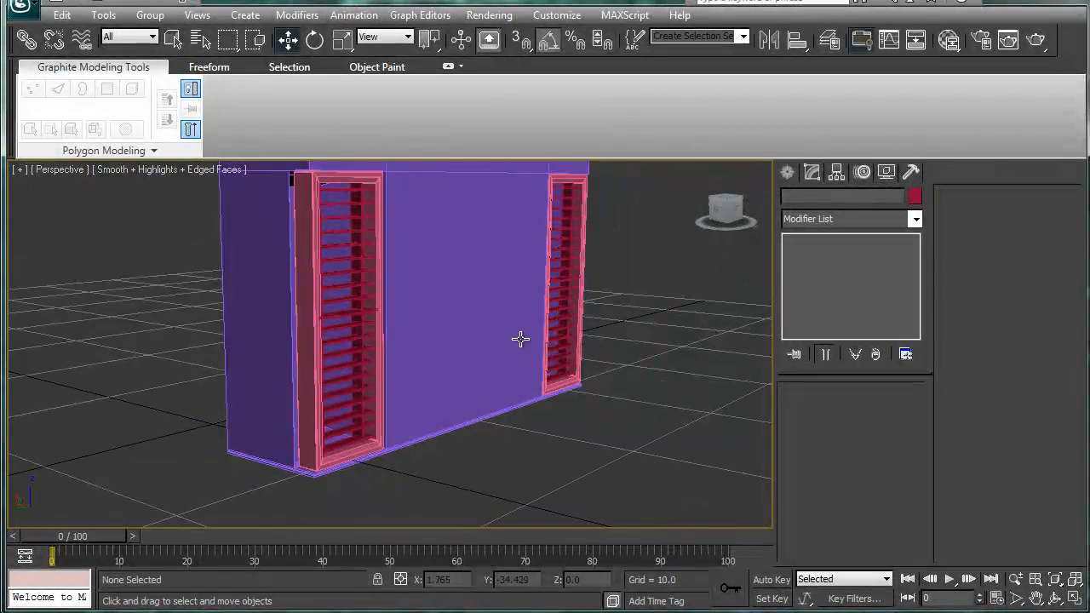
Step: Select the right vent's twenty slats and set the rotation coordinate system to Local
left_click_drag(520, 340, 497, 366)
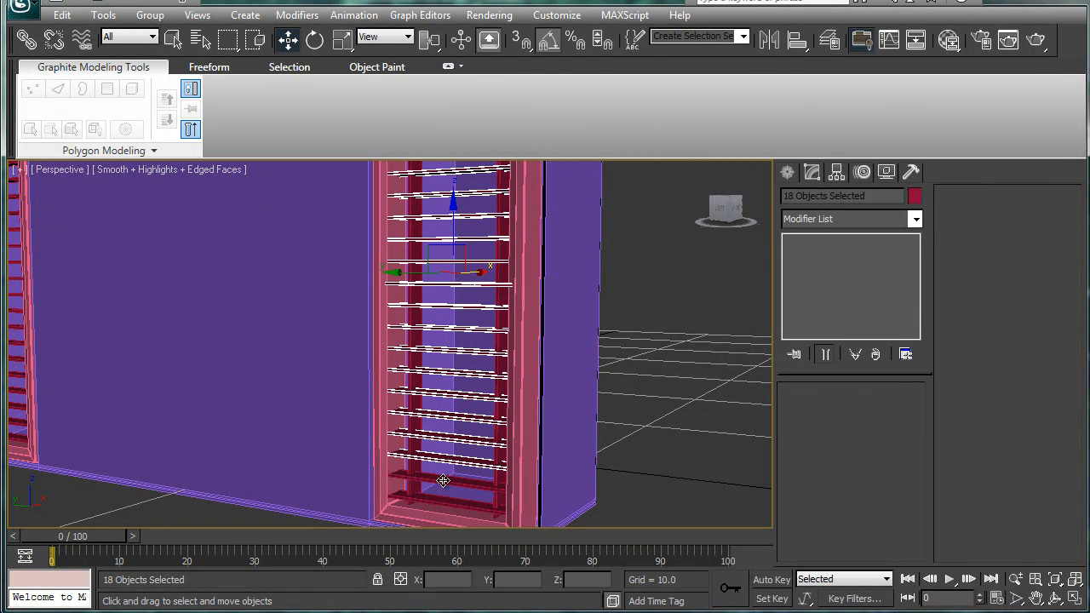
left_click(313, 41)
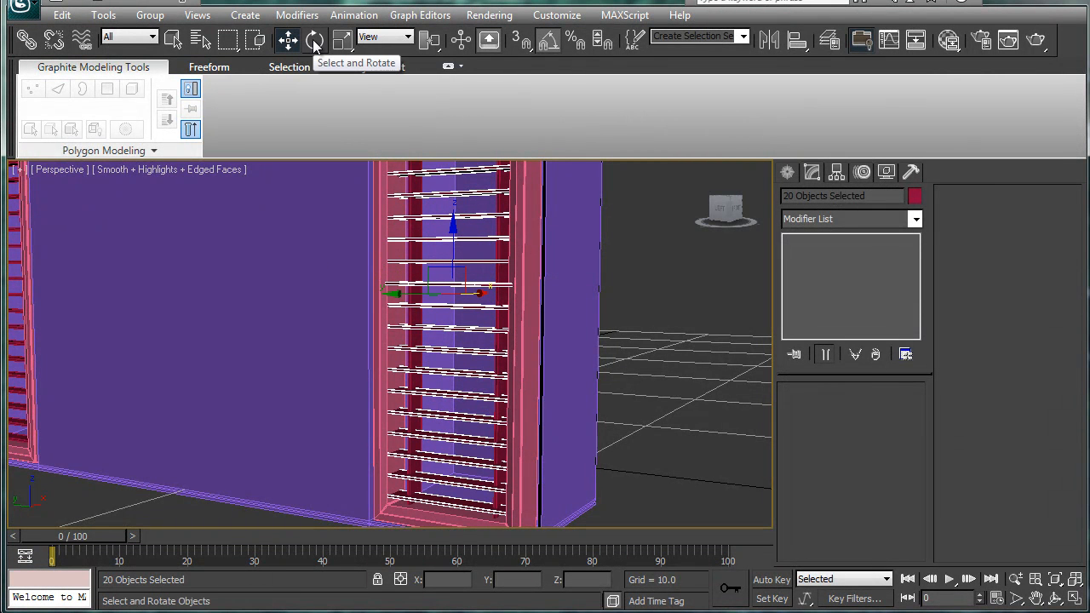
left_click(313, 41)
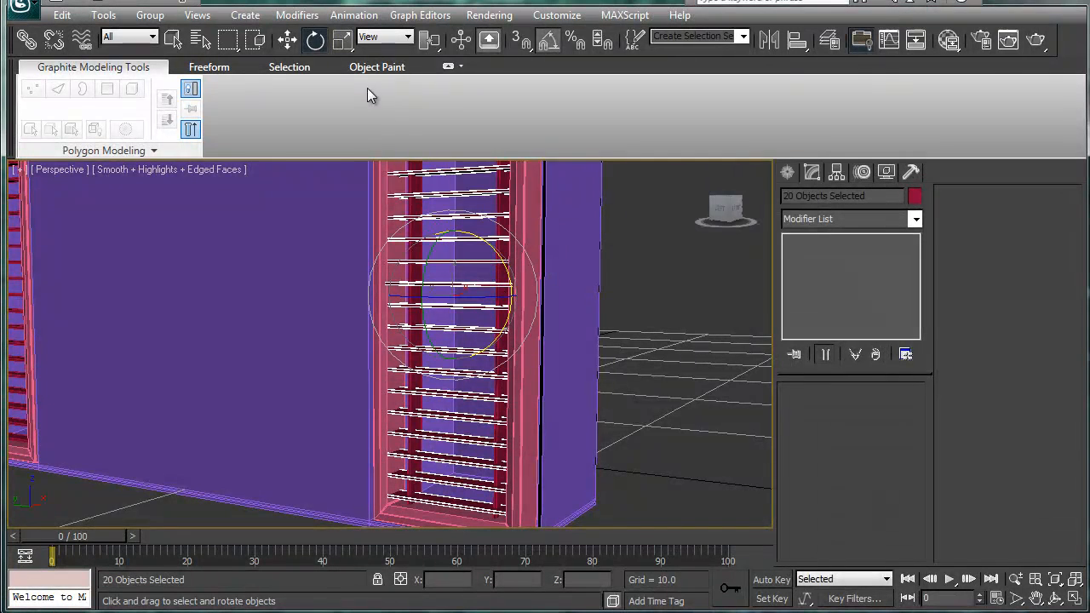
left_click(383, 35)
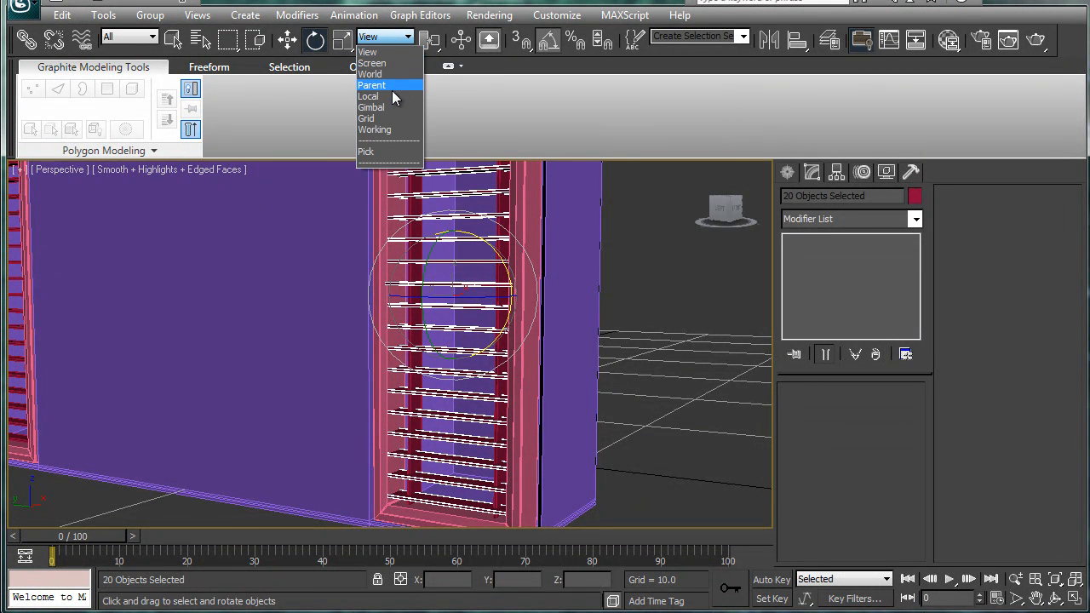
left_click(368, 96)
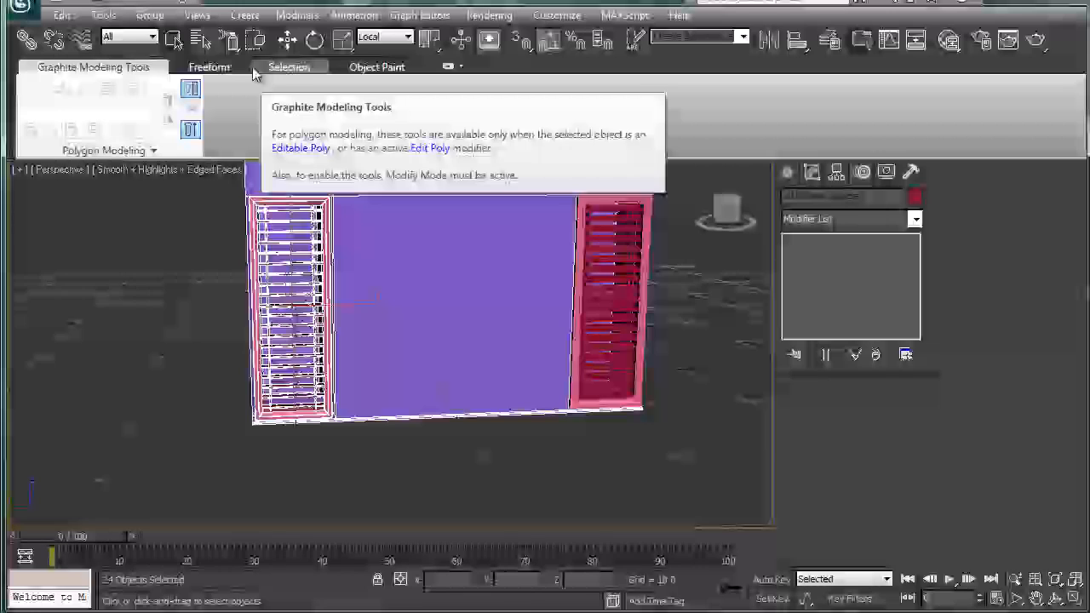
mouse_move(212, 262)
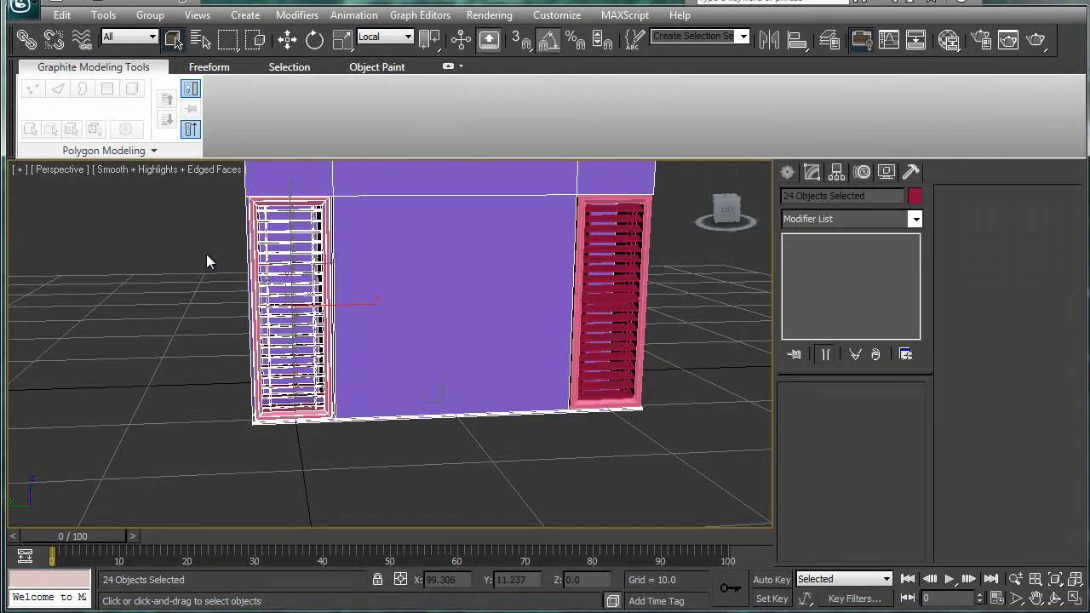
Step: Angle the left vent's slats to match, deselect, and orbit toward the front face
left_click(238, 253)
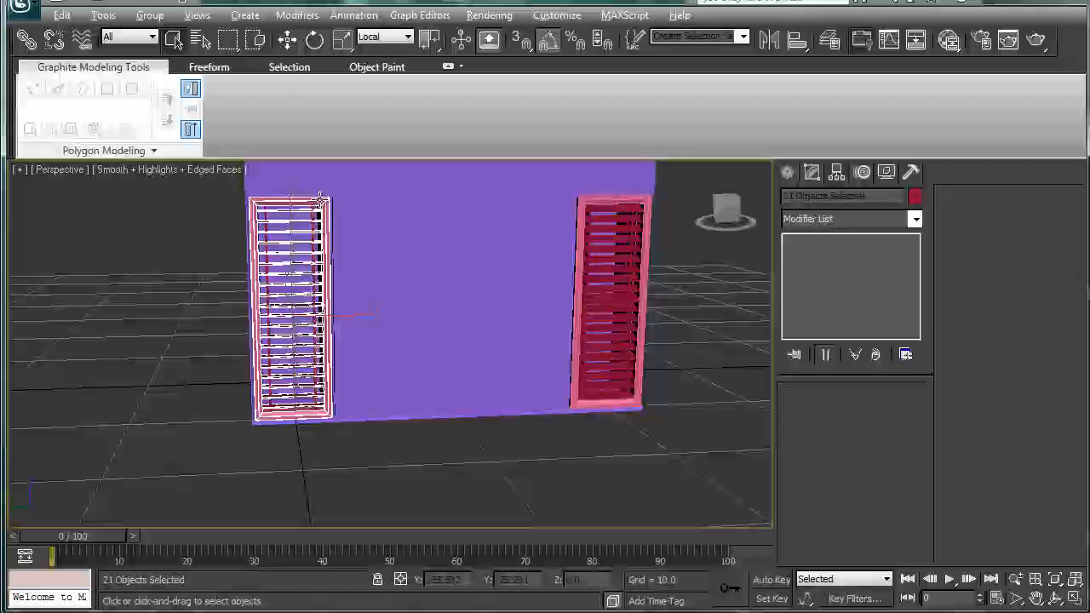
left_click(314, 41)
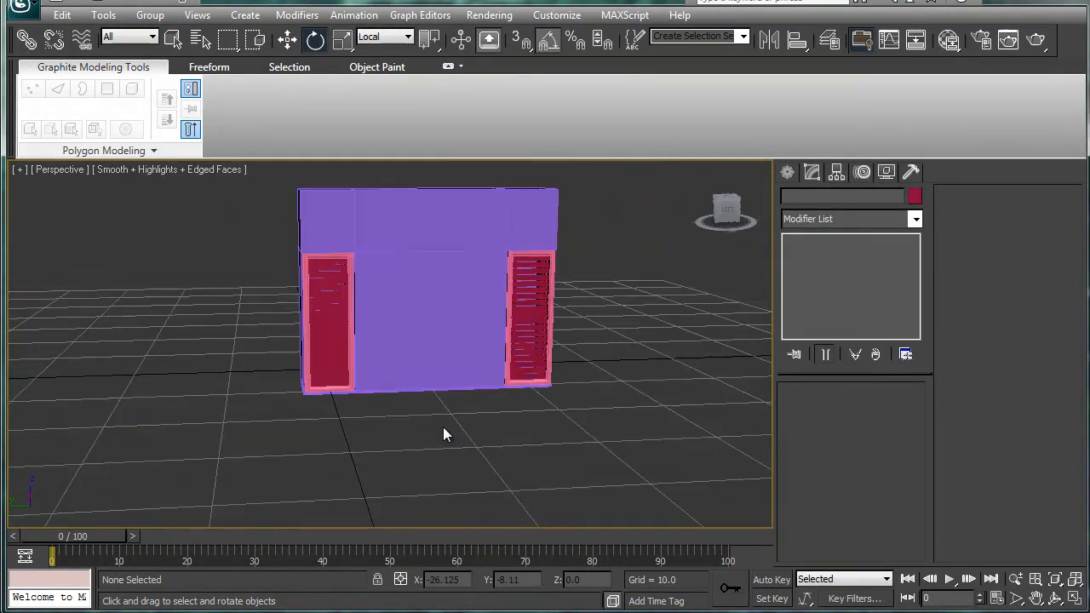
left_click_drag(442, 435, 460, 290)
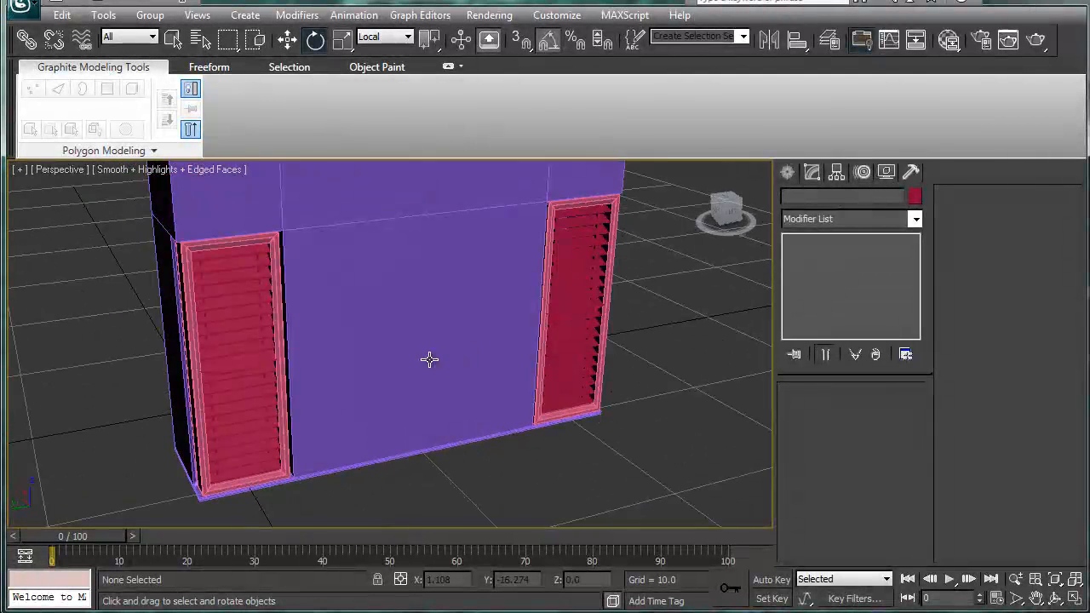
Step: Inset the main box's front face and extrude it slightly inward as a recessed center panel
left_click(429, 358)
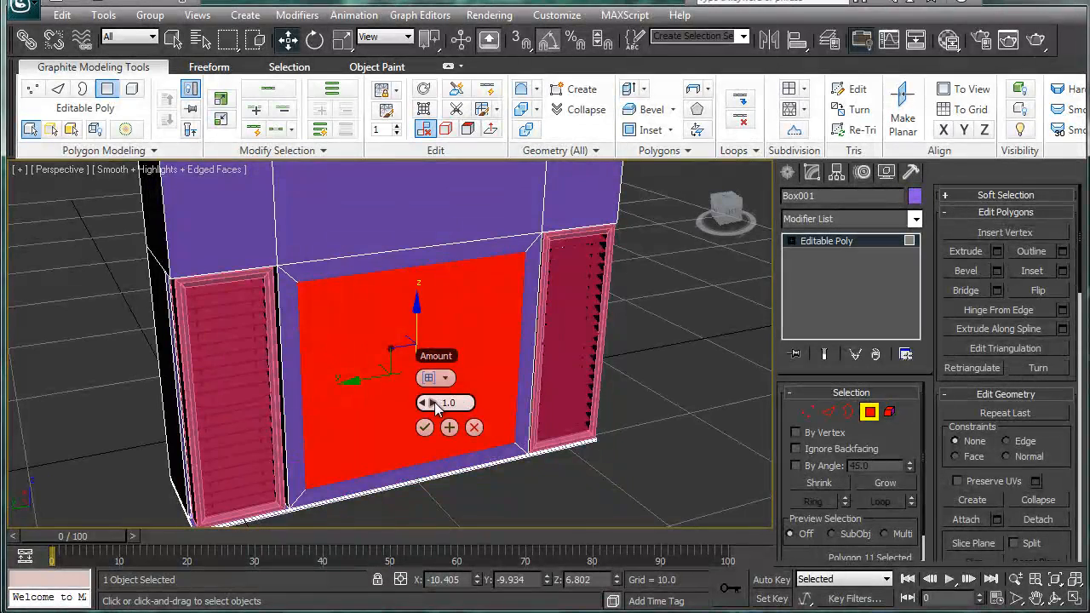
left_click_drag(446, 402, 446, 417)
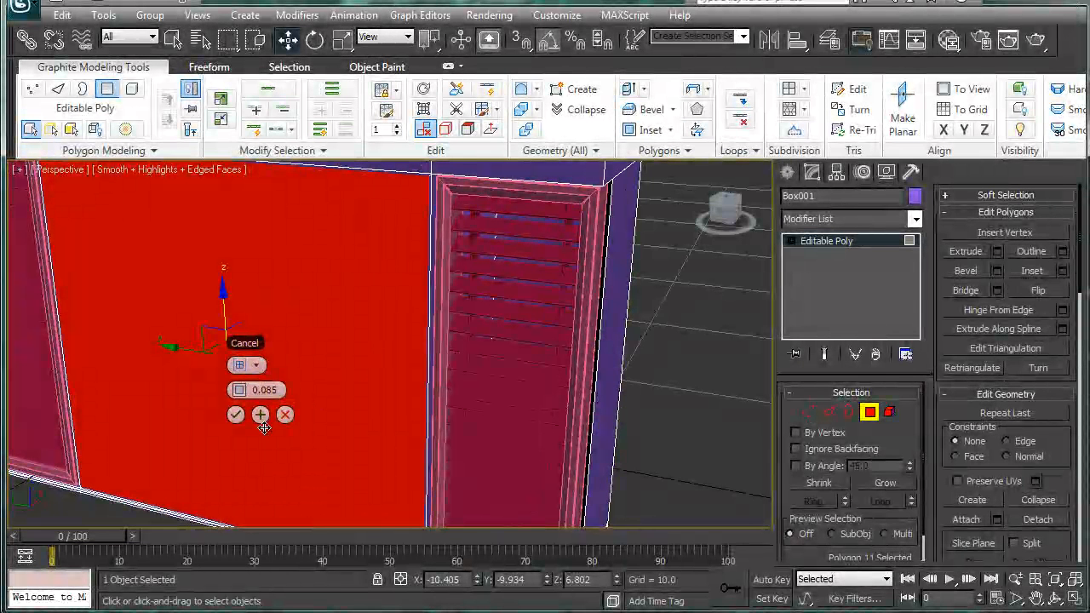
left_click(235, 415)
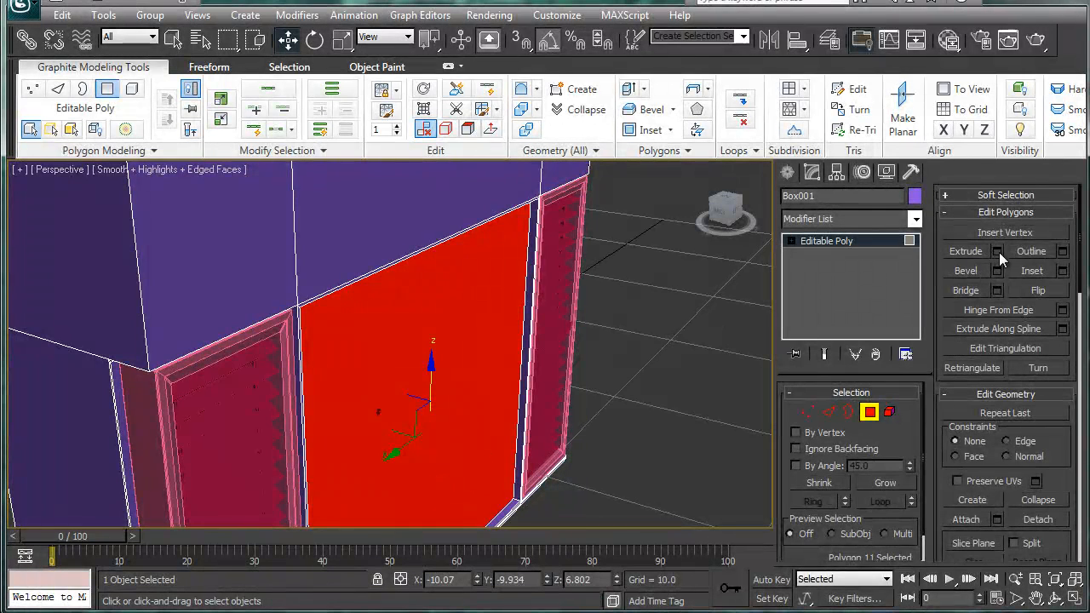
left_click(996, 250)
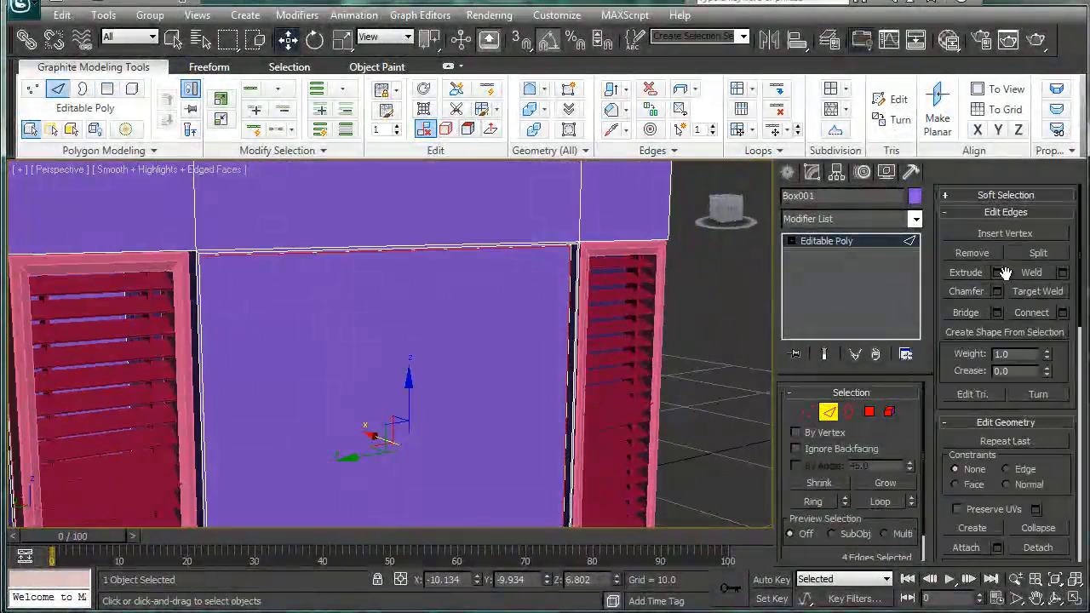
Step: Exit housing editing and switch to Standard Primitives box creation in a Left view
left_click(1032, 312)
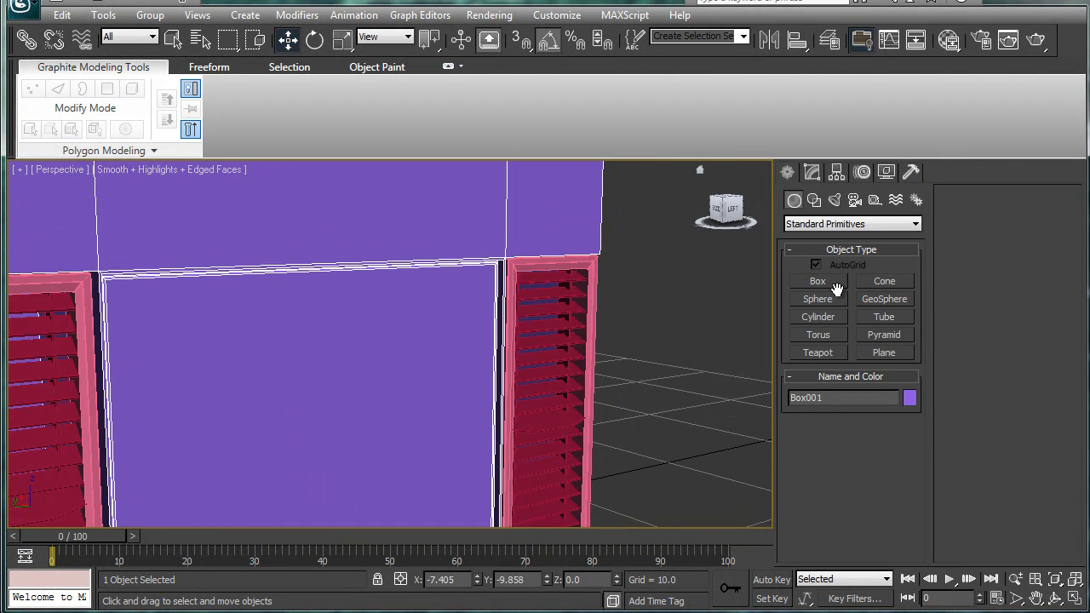
left_click(818, 281)
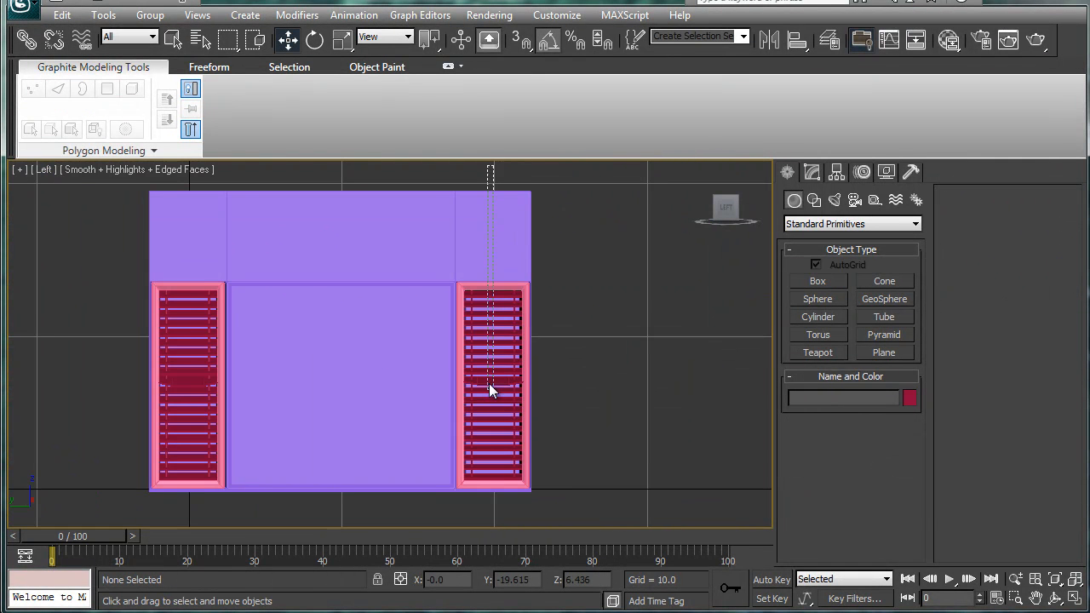
Step: Copy the right vent's slats lower into the front recess as a single clone
left_click(493, 389)
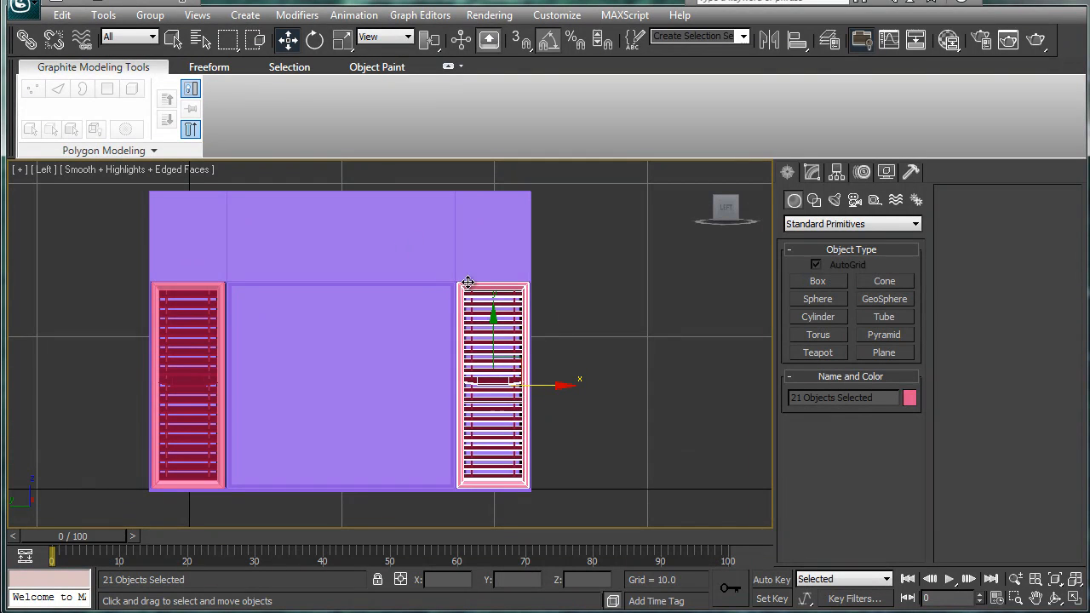
left_click(502, 385)
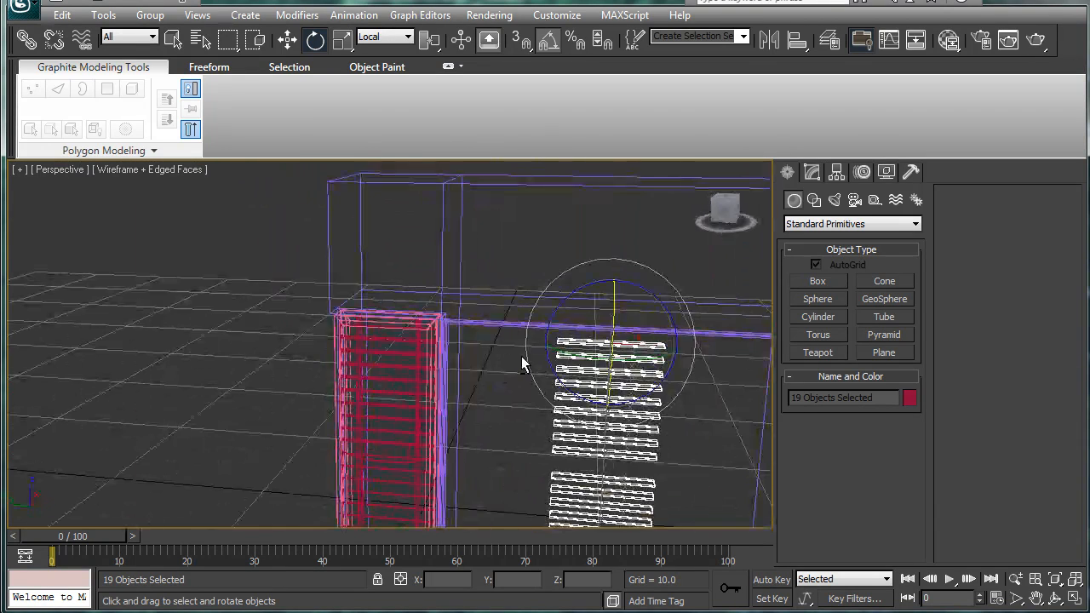
key("F3")
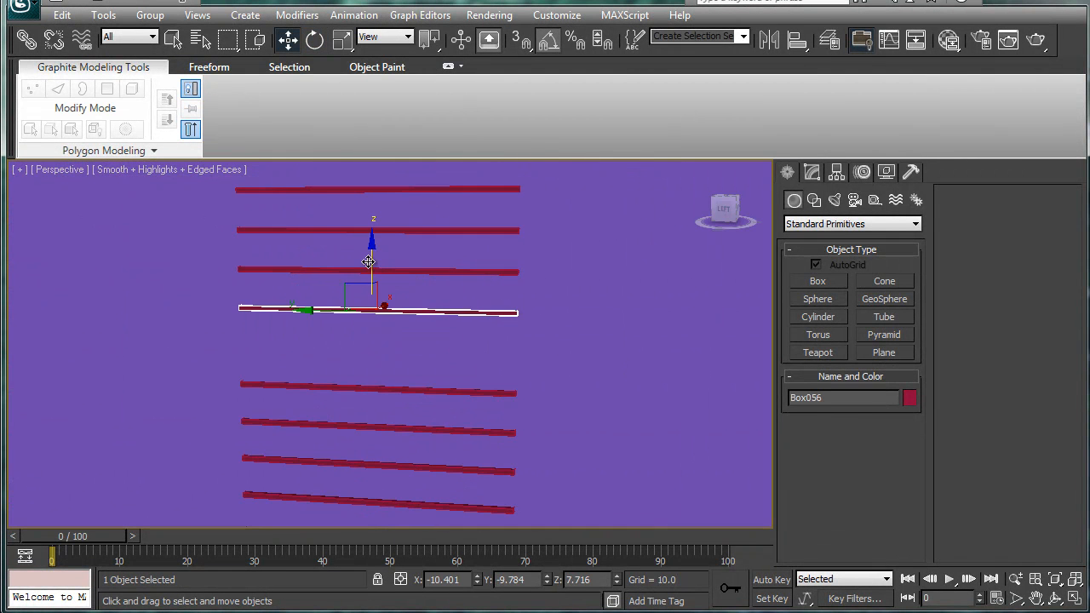
left_click_drag(372, 263, 361, 298)
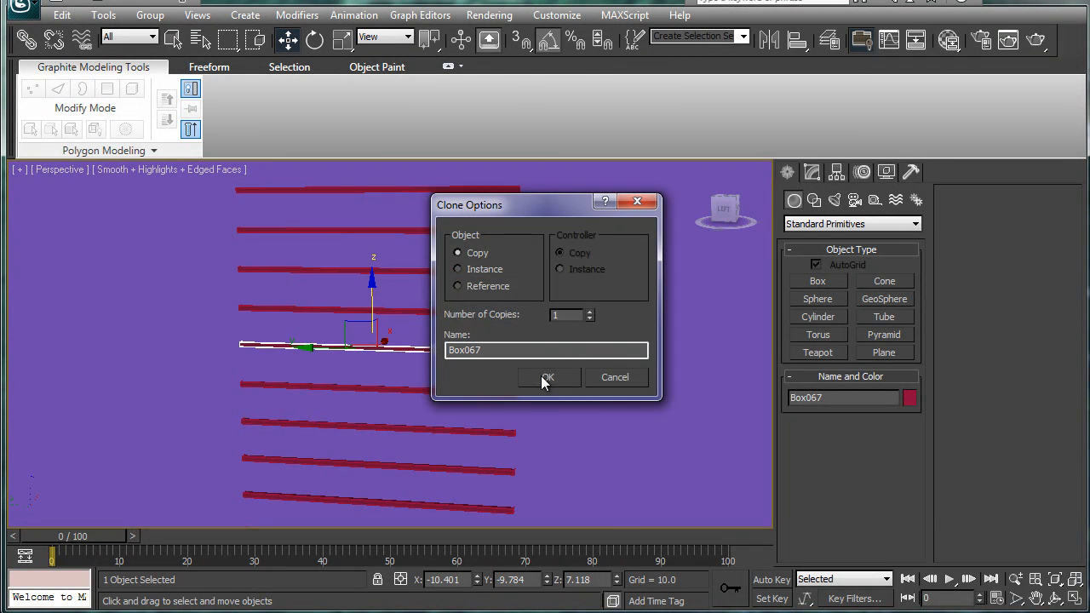
left_click(549, 378)
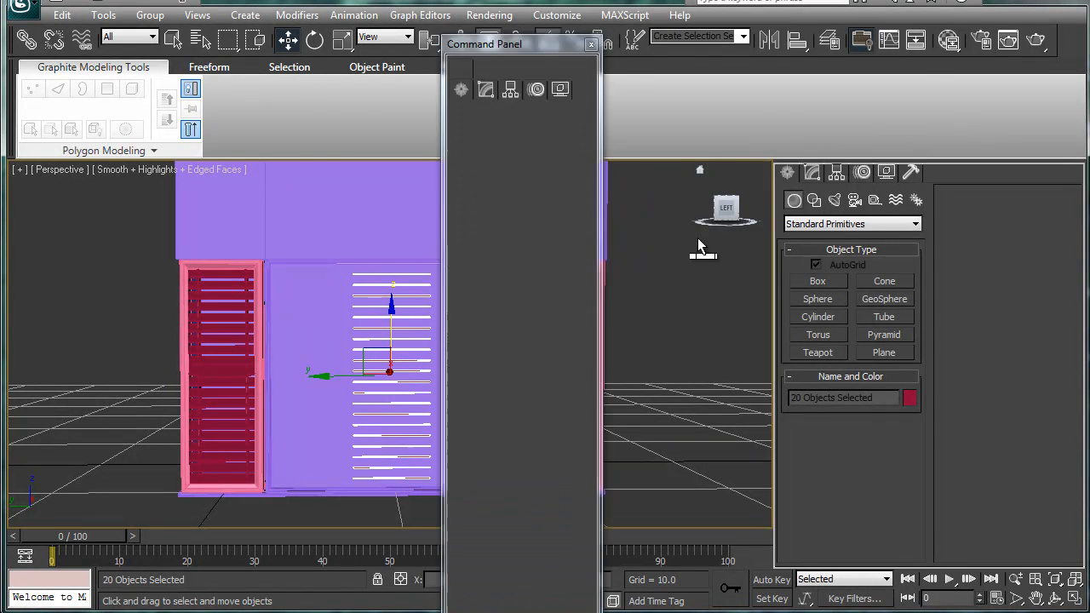
Step: Continue cloning slats down the recess and convert one slat to Editable Poly
right_click(668, 303)
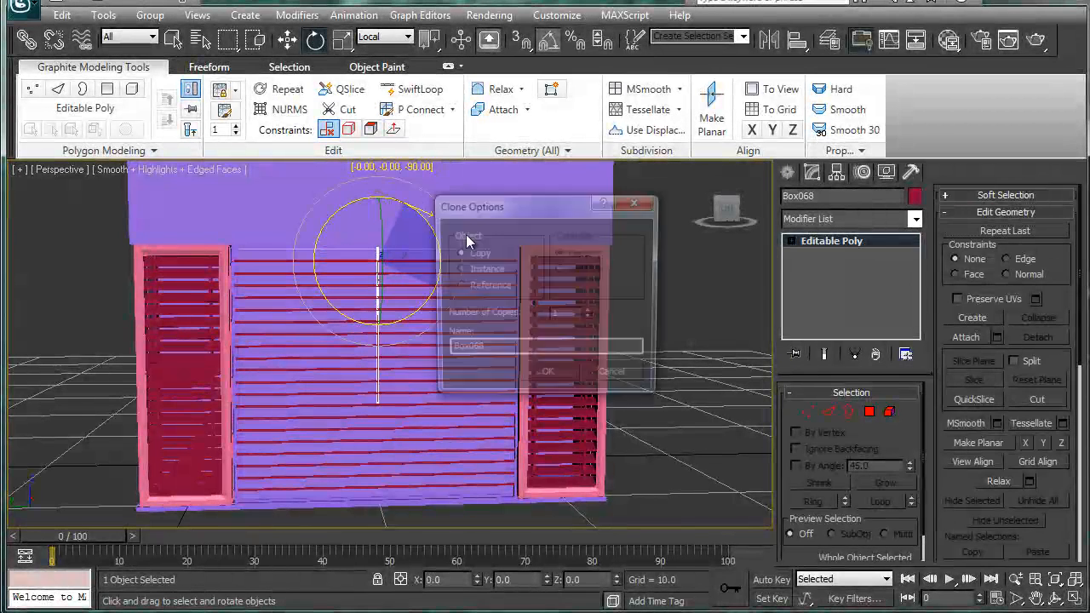
Step: Clone the vertical strip as Copies across the slatted panel to form a grid
left_click(547, 371)
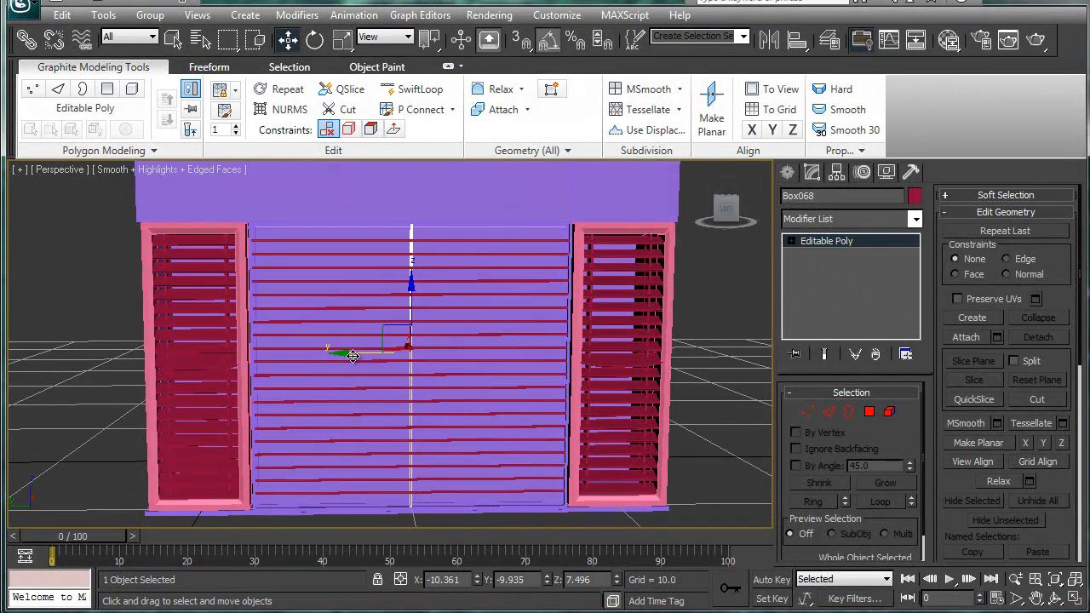
mouse_move(351, 353)
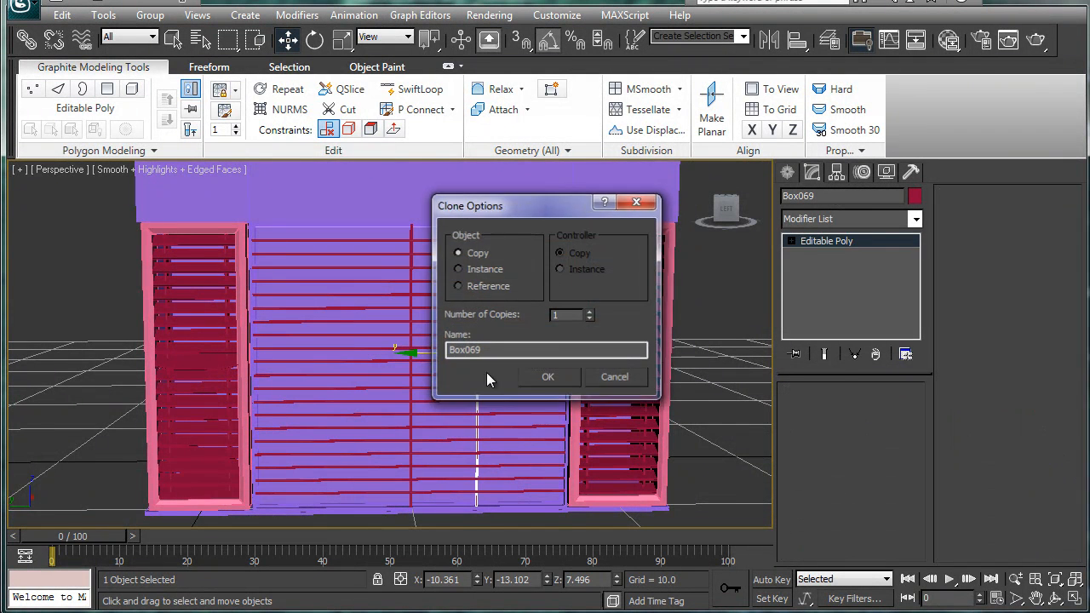
left_click(549, 377)
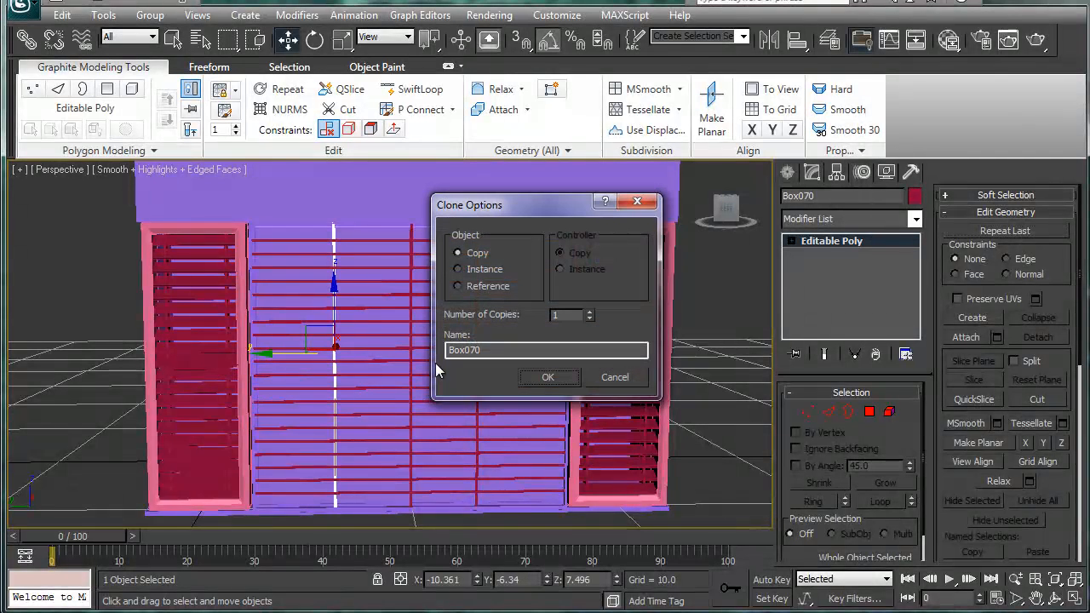
left_click(549, 378)
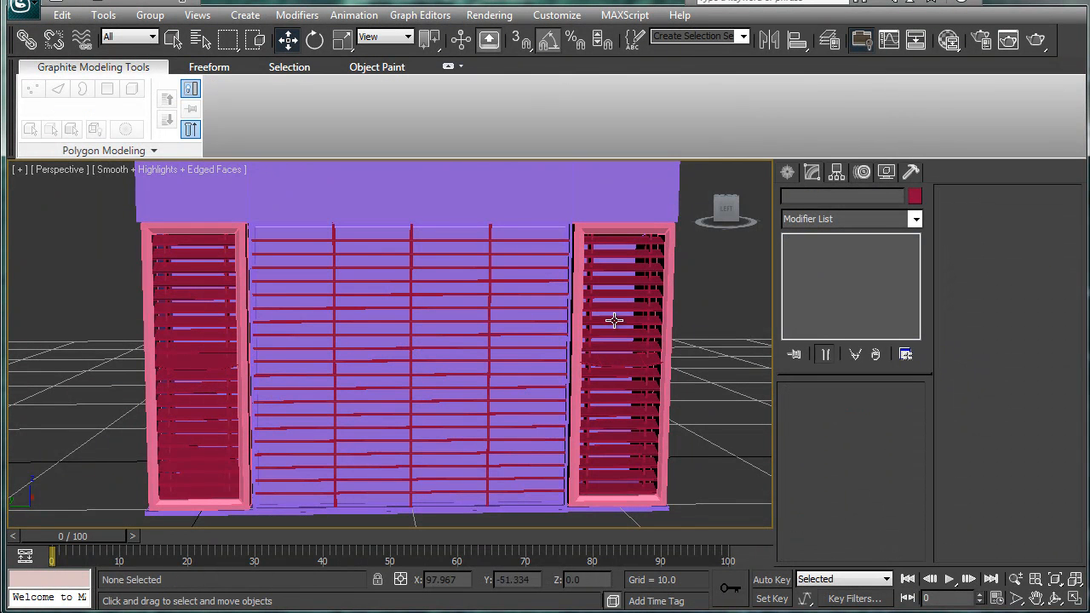
mouse_move(429, 321)
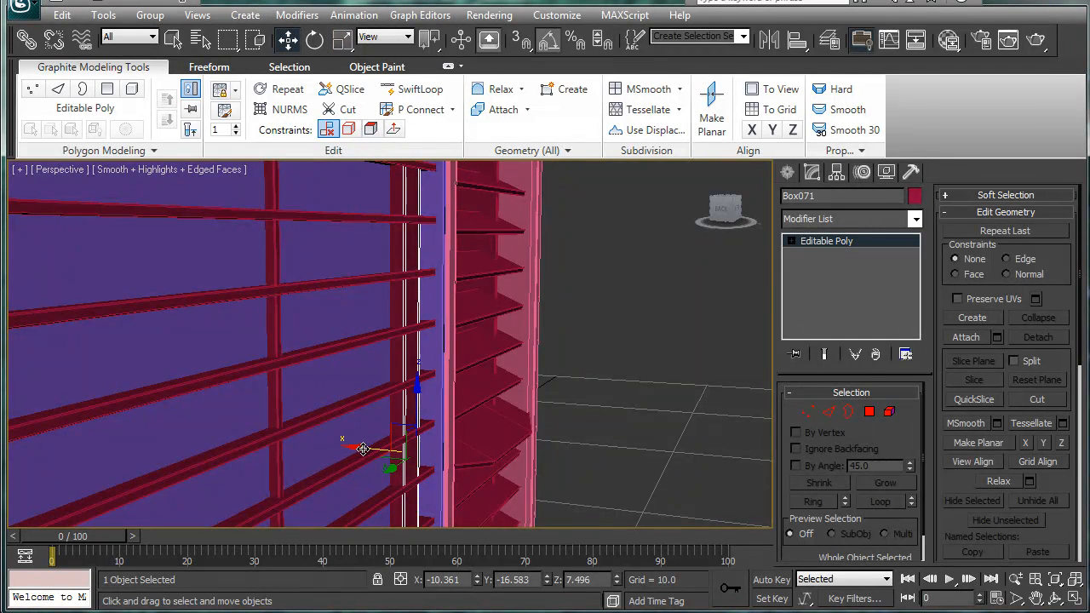
Step: Move the new strip copy against the vent frame at the panel edge
left_click_drag(362, 449, 354, 446)
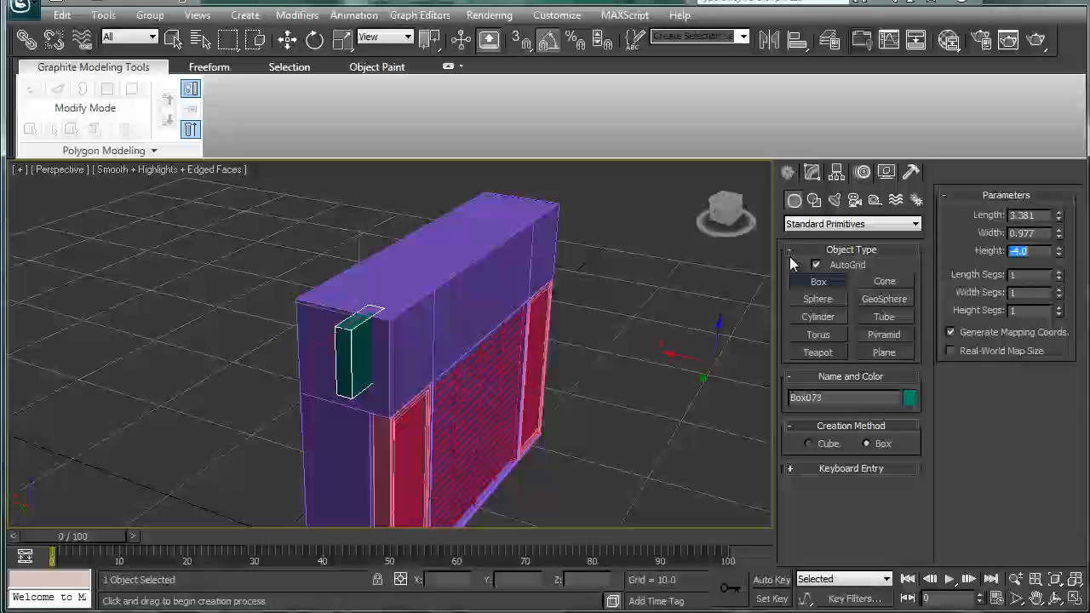
Step: Draw a small AutoGrid box on the side face of the top housing
left_click(286, 40)
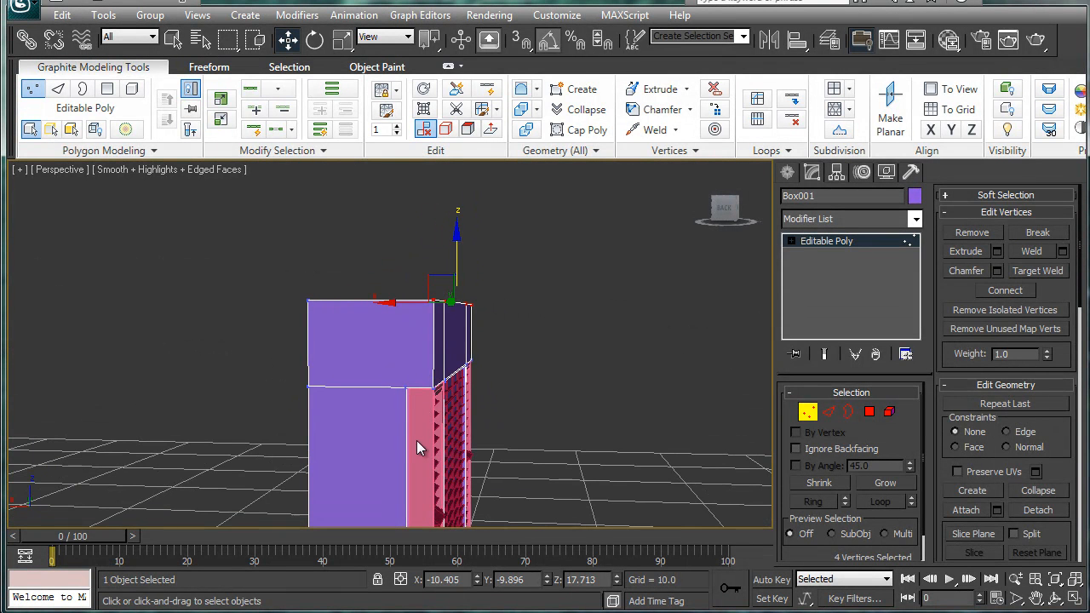
Step: Lower the housing's top front vertices to give it a slanted, beveled roof
left_click_drag(418, 446, 379, 298)
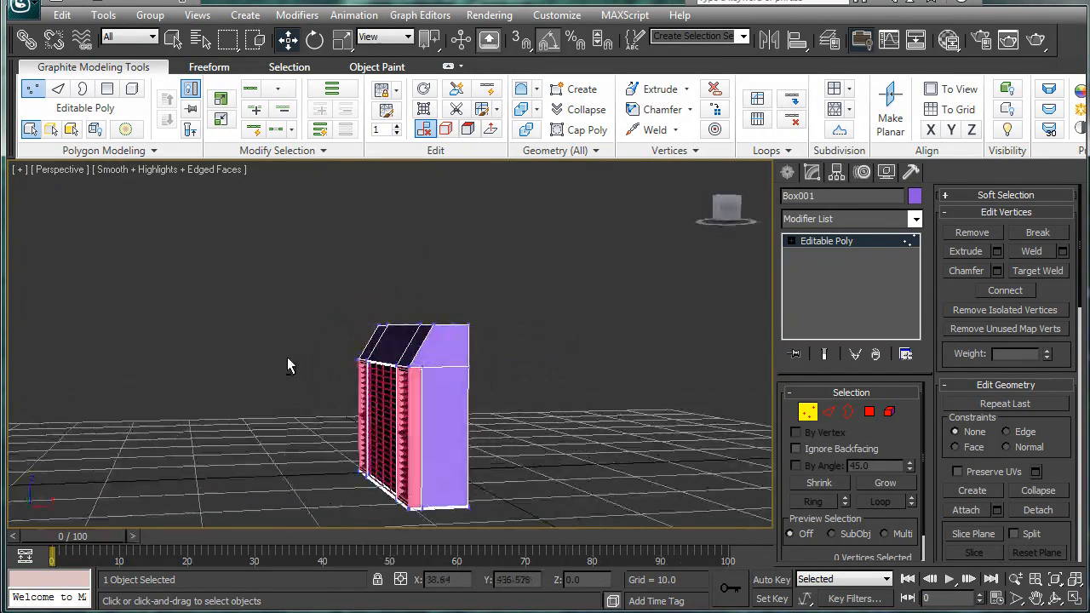
left_click_drag(289, 366, 545, 395)
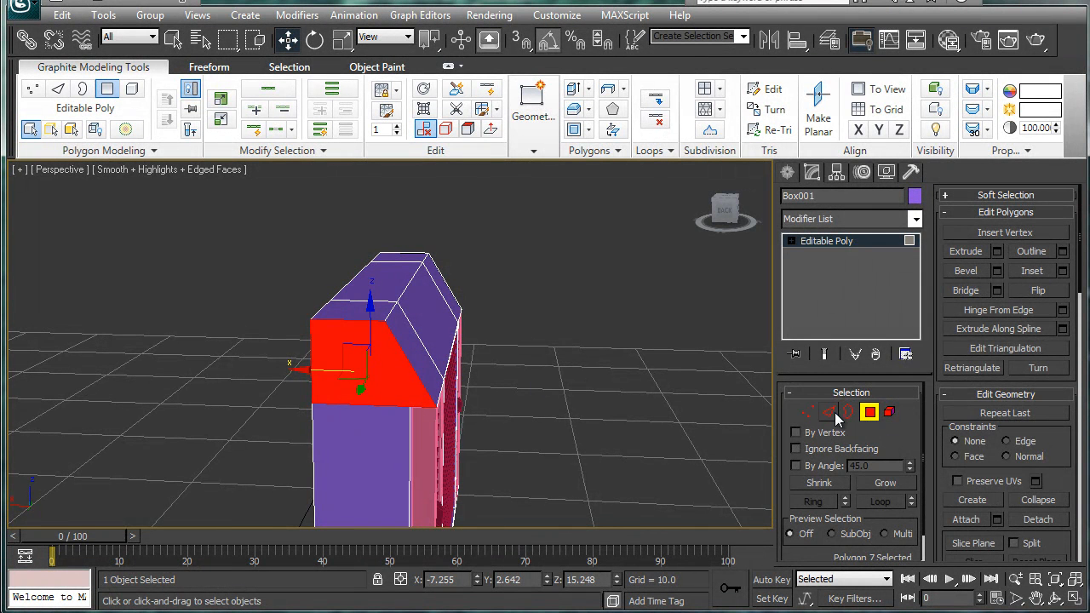
Step: Chamfer the housing's edges by 0.255 so each becomes a narrow strip
left_click(828, 410)
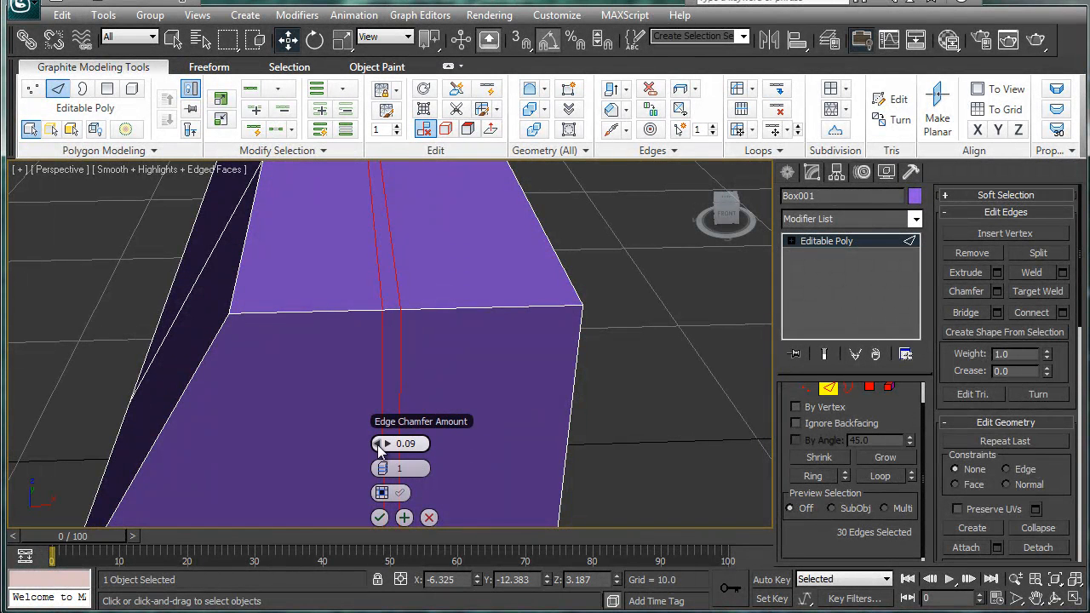
left_click_drag(382, 443, 382, 434)
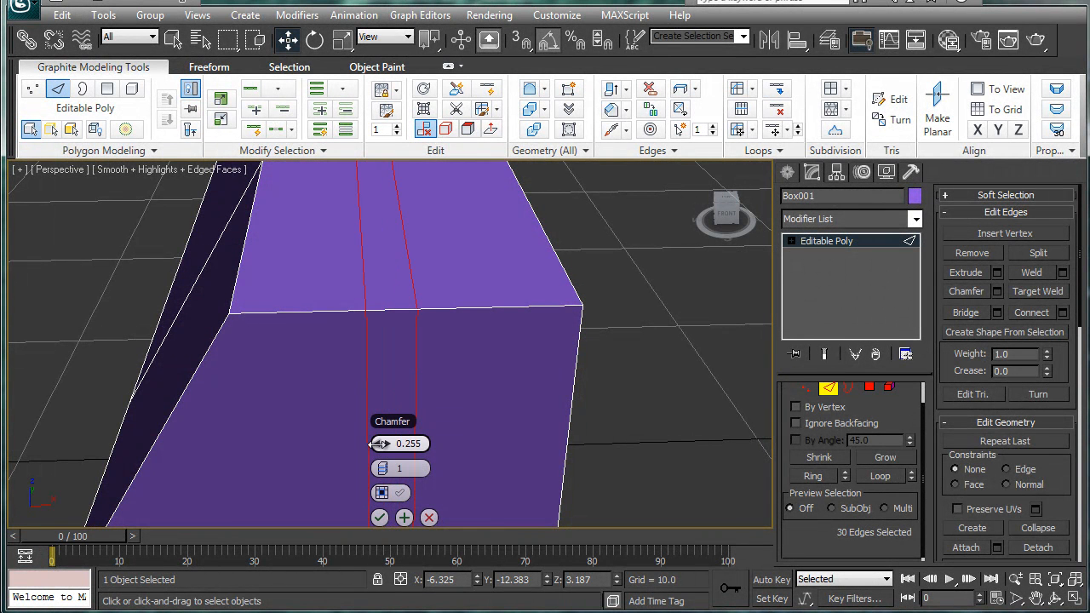
left_click(382, 443)
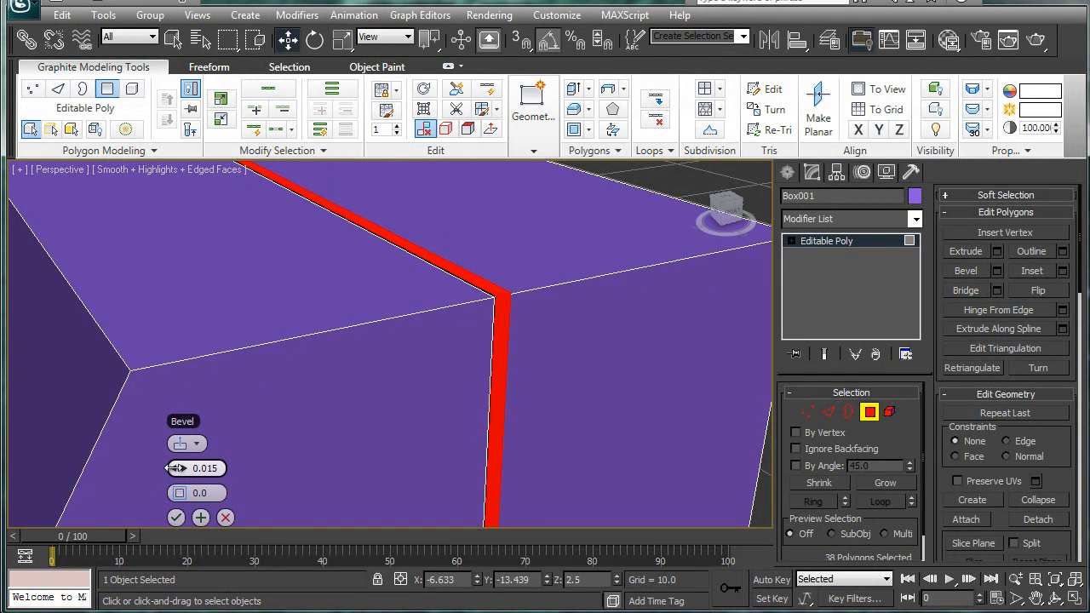
Step: Bevel the chamfer strip faces with height 0.015 to form shallow creases
left_click_drag(196, 467, 184, 480)
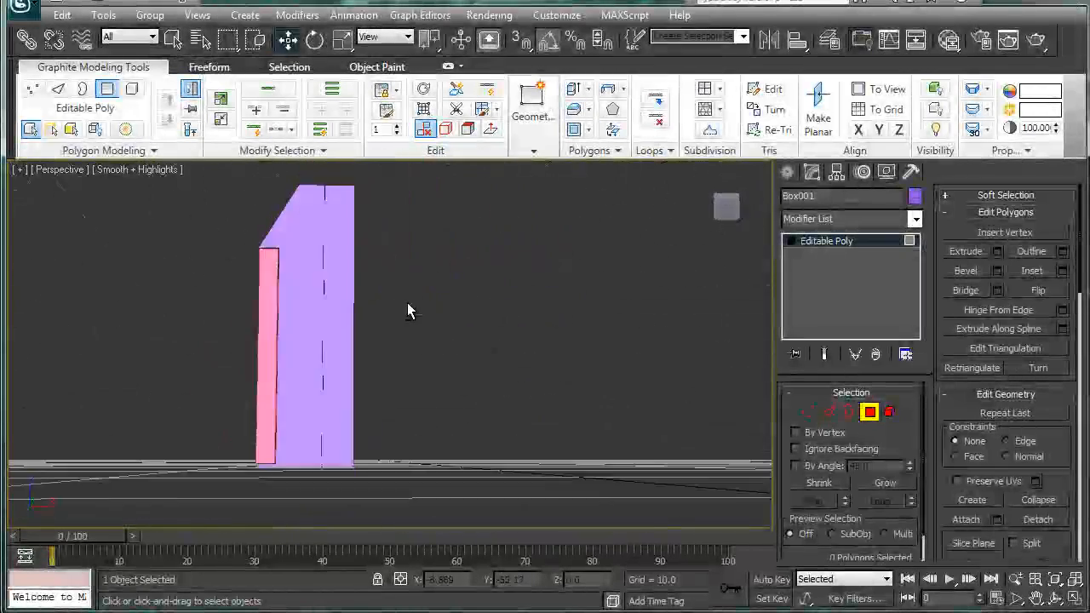
left_click_drag(409, 310, 494, 327)
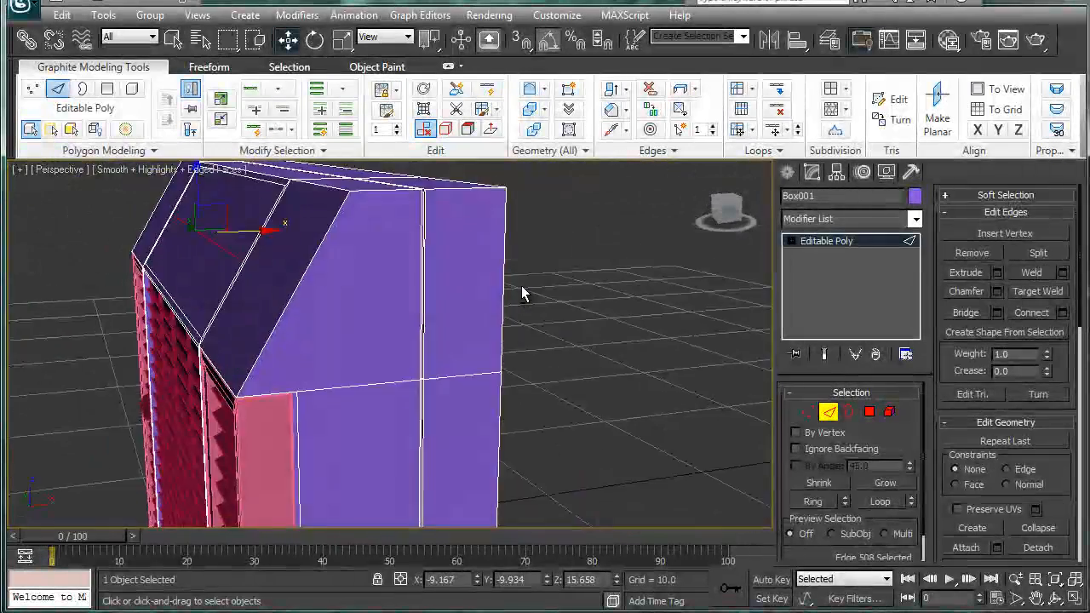
left_click_drag(525, 293, 634, 310)
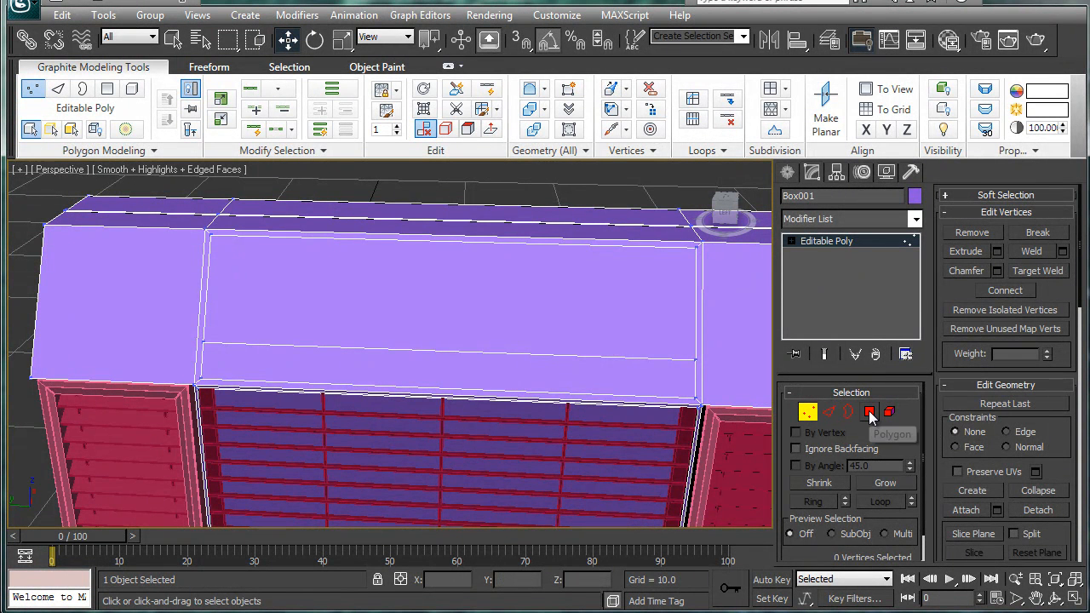
Step: Switch the housing to polygon selection and orbit to review the whole unit
left_click(868, 411)
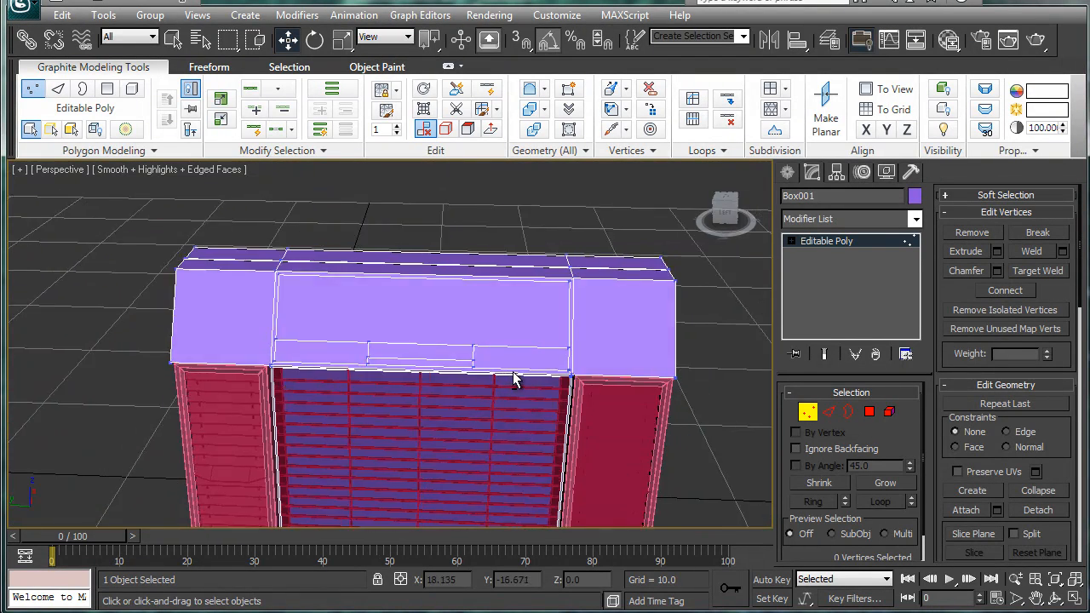
left_click_drag(511, 375, 498, 281)
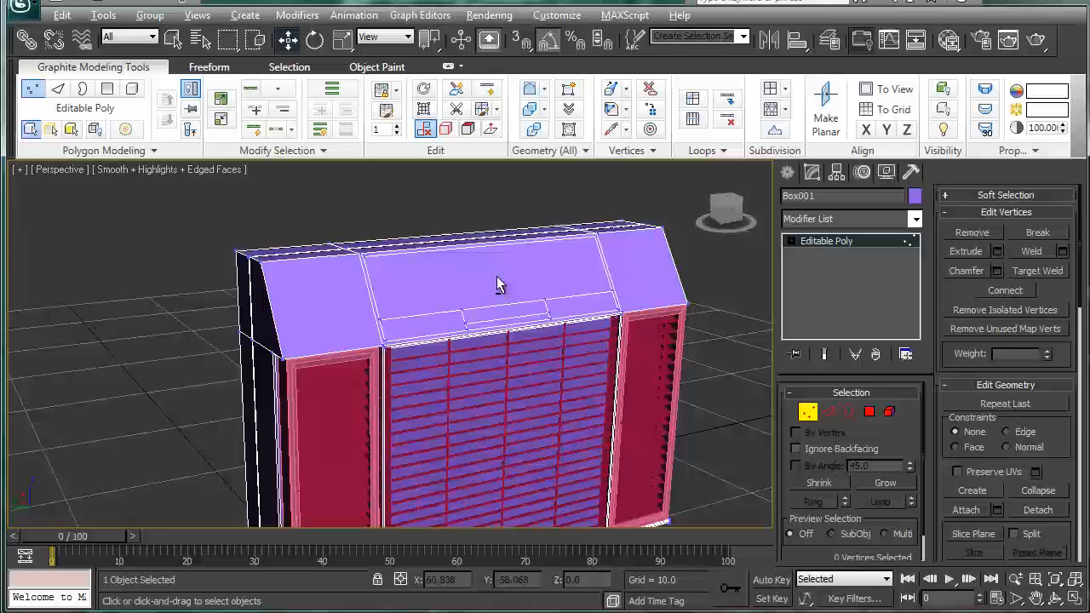